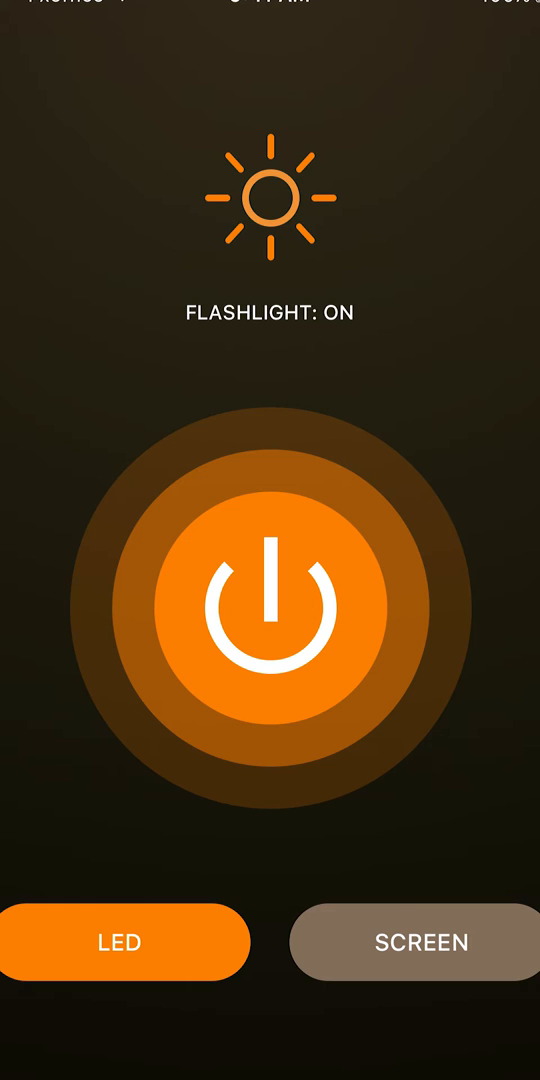
- Launch Sketchware from the Extra Tools folder to show My Projects
click(414, 942)
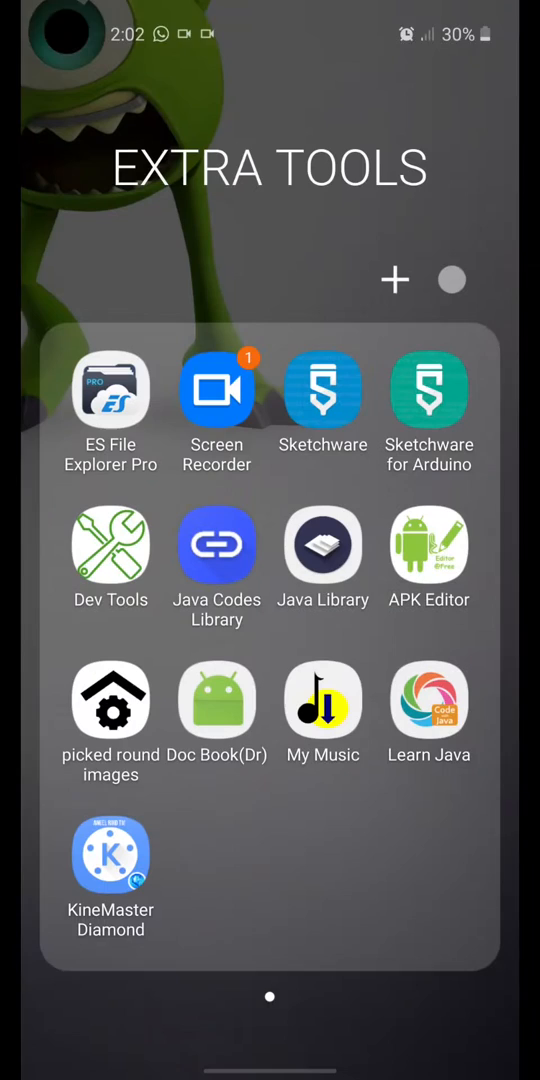
click(324, 390)
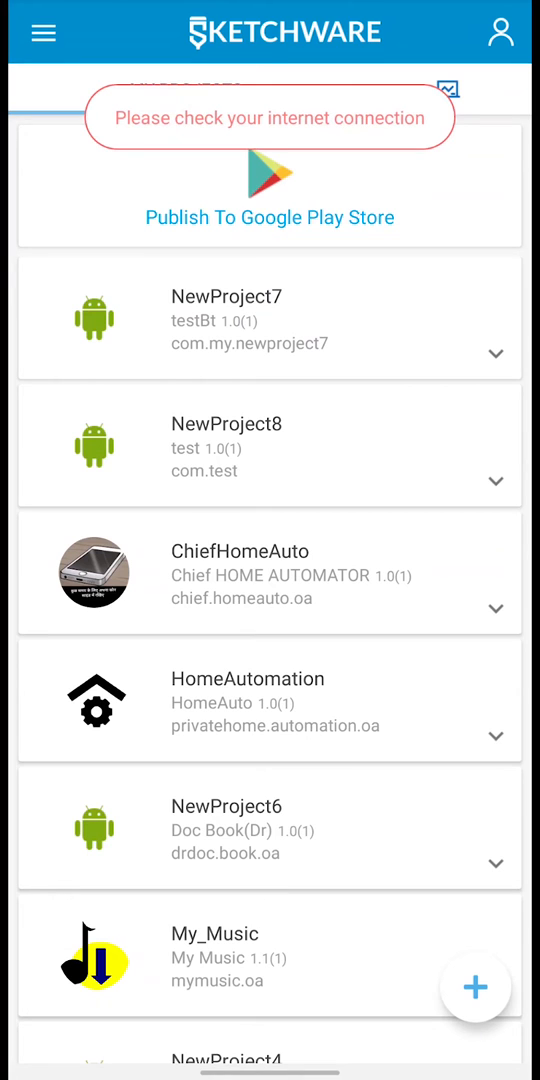
- Create a new app project with a flashlight name (NewProject9)
click(474, 988)
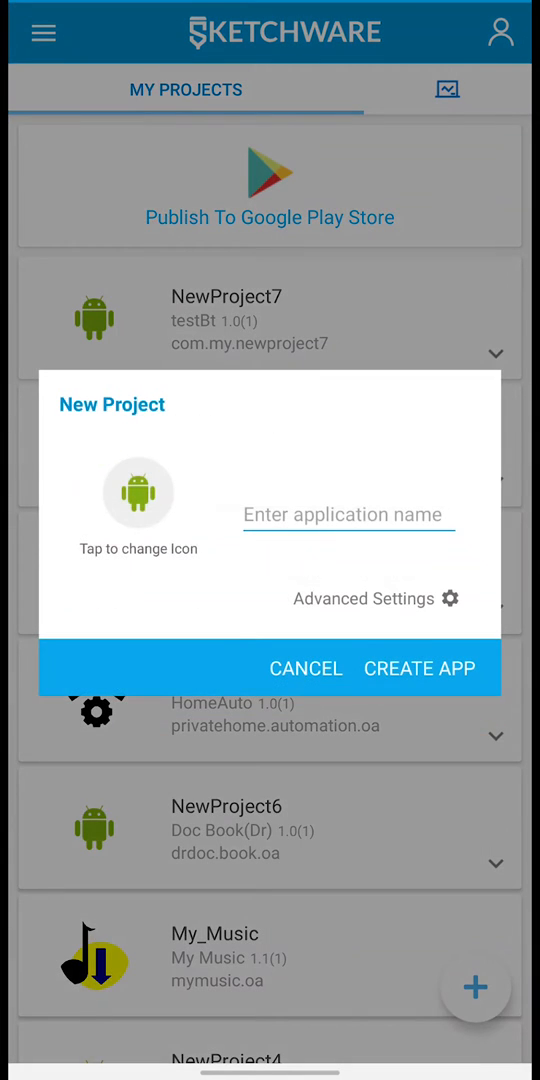
text(fl)
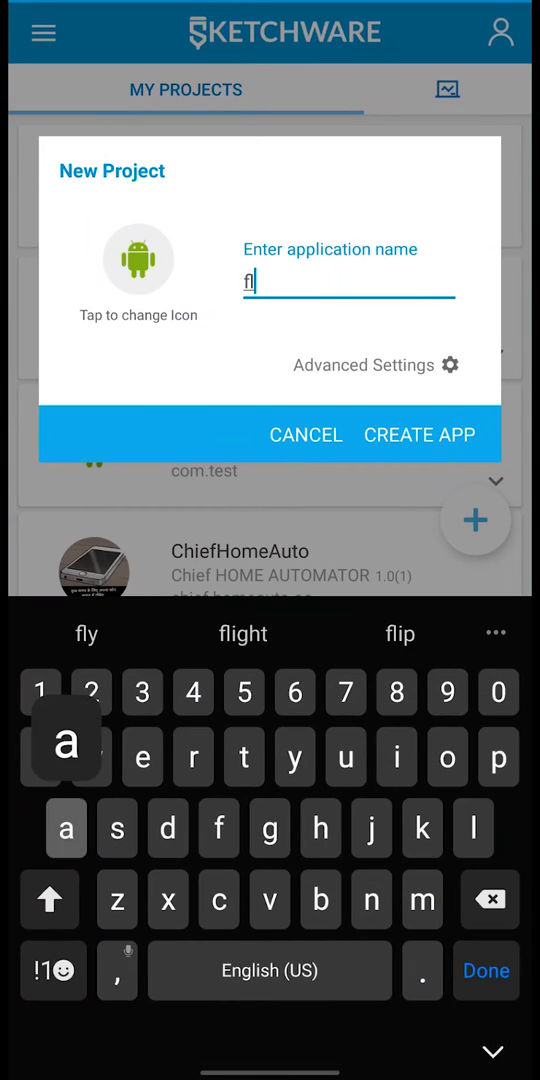
click(420, 434)
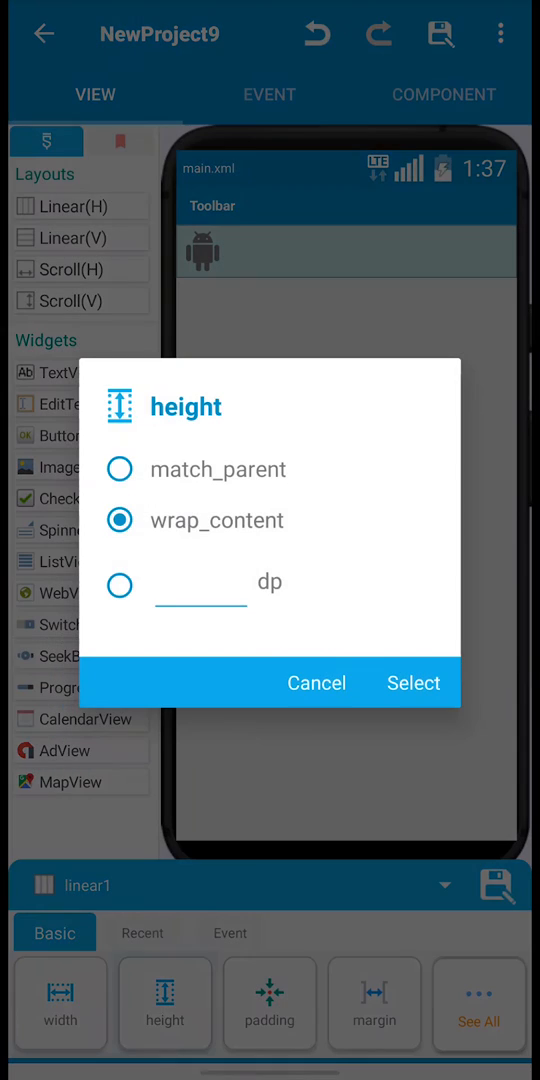
- Import the ic_flash_on_black and ic_flash_off_black icons via Image Manager and save
click(412, 684)
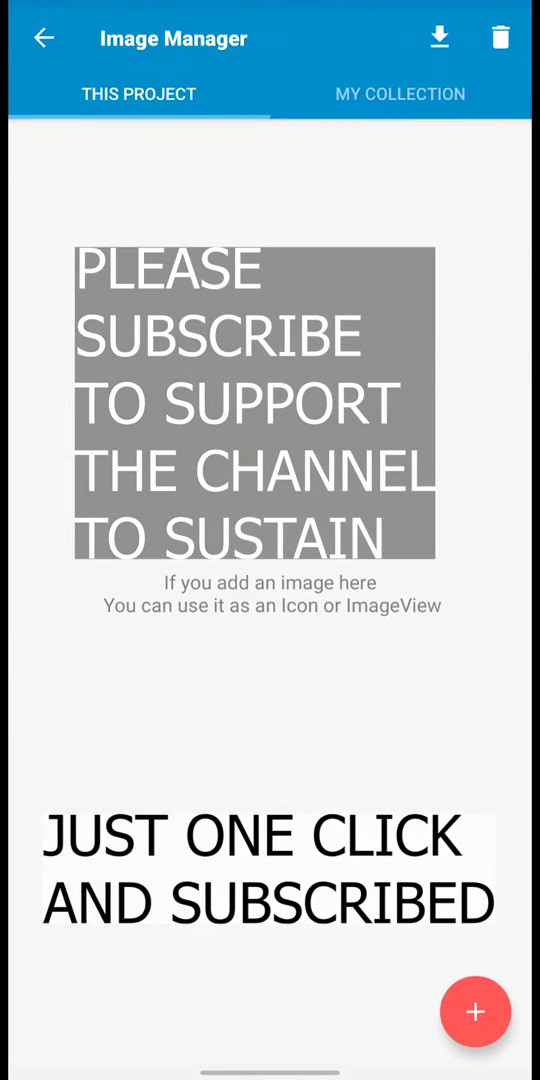
click(474, 1012)
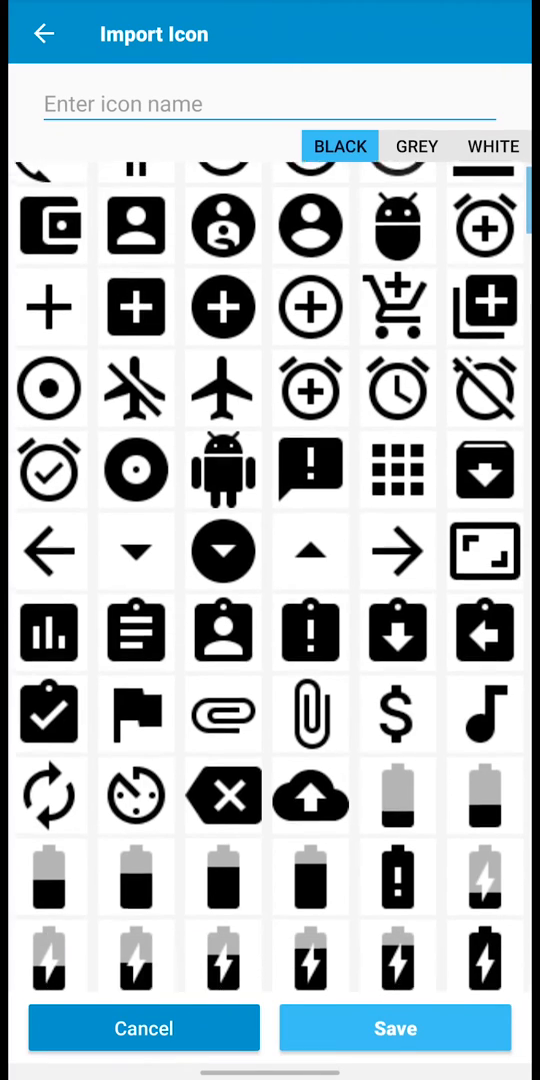
scroll(down, 3)
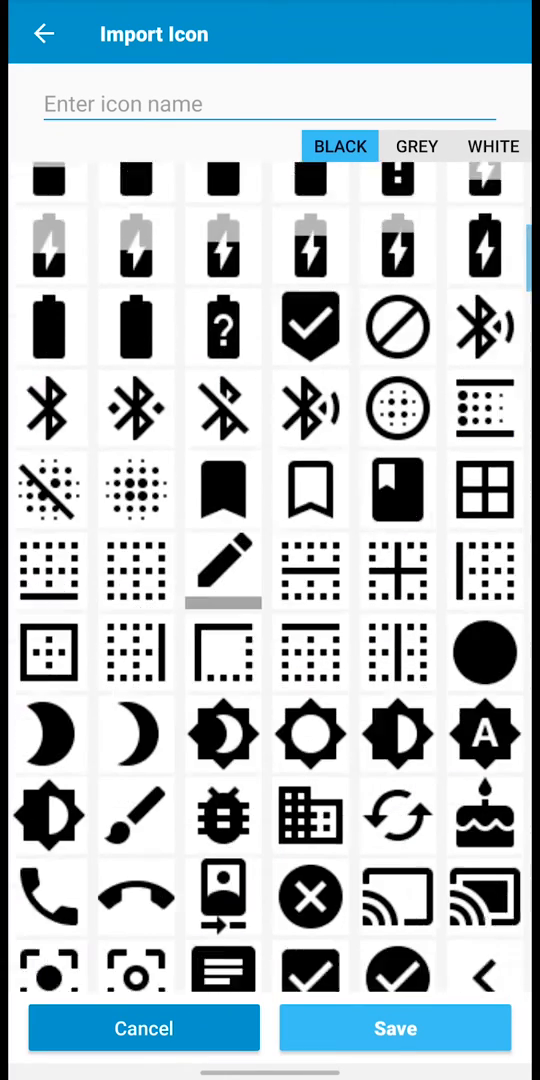
scroll(down, 3)
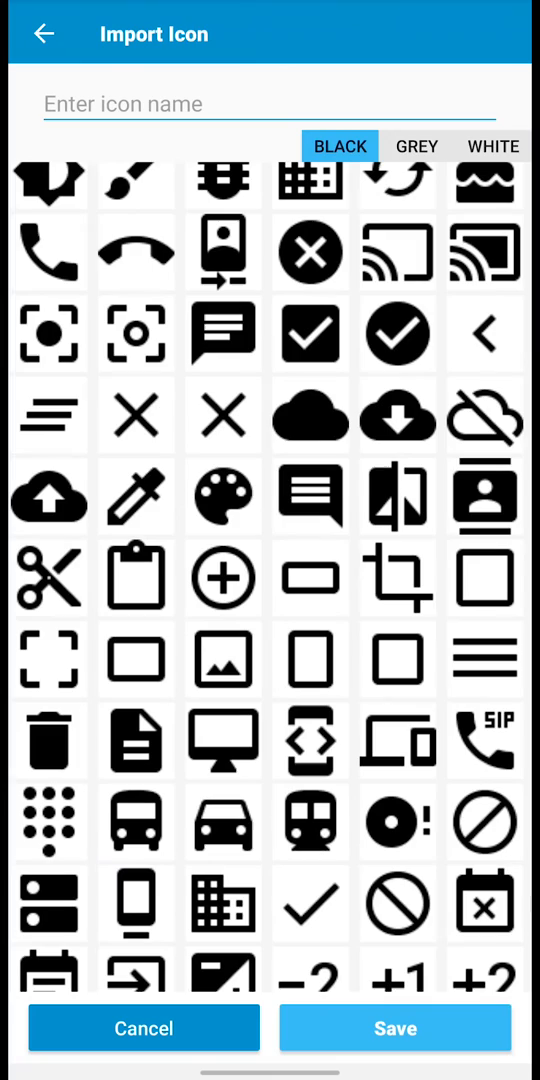
scroll(down, 3)
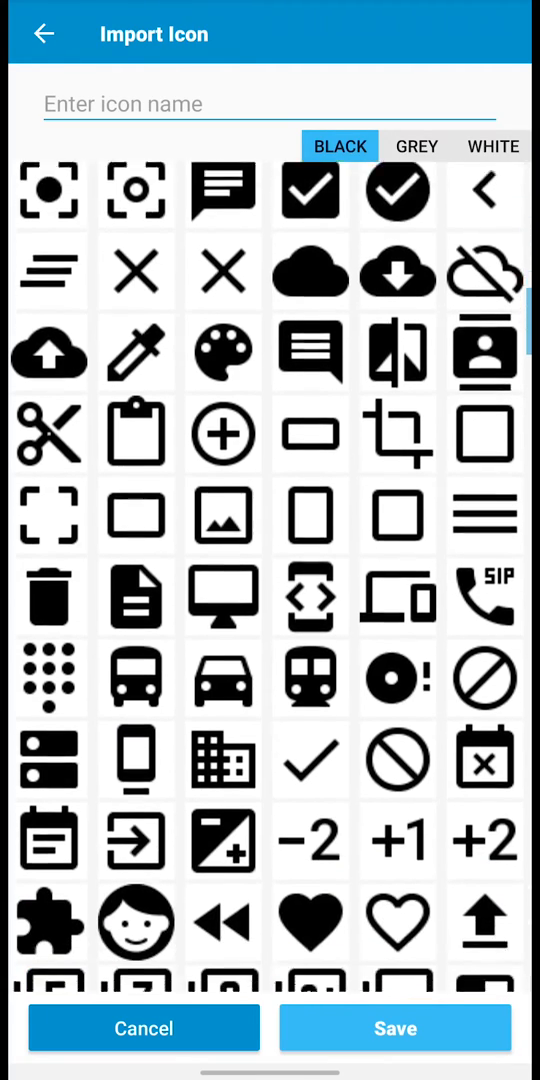
scroll(down, 3)
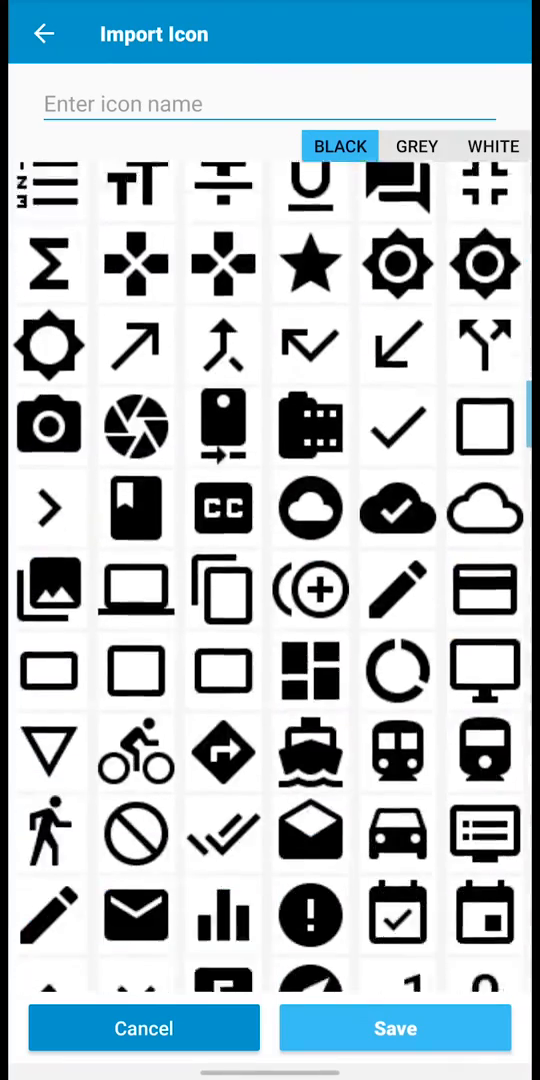
scroll(down, 3)
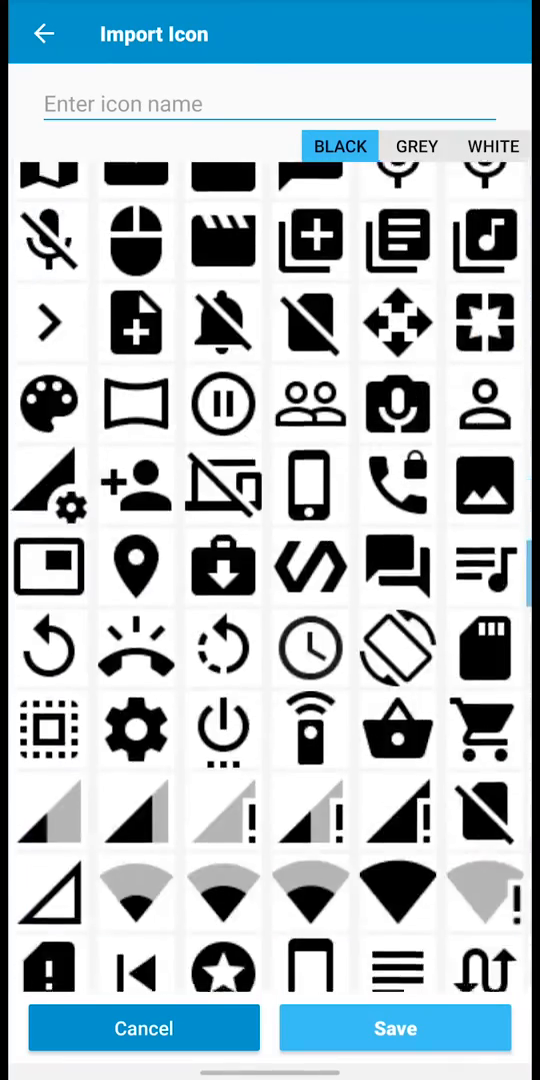
scroll(down, 3)
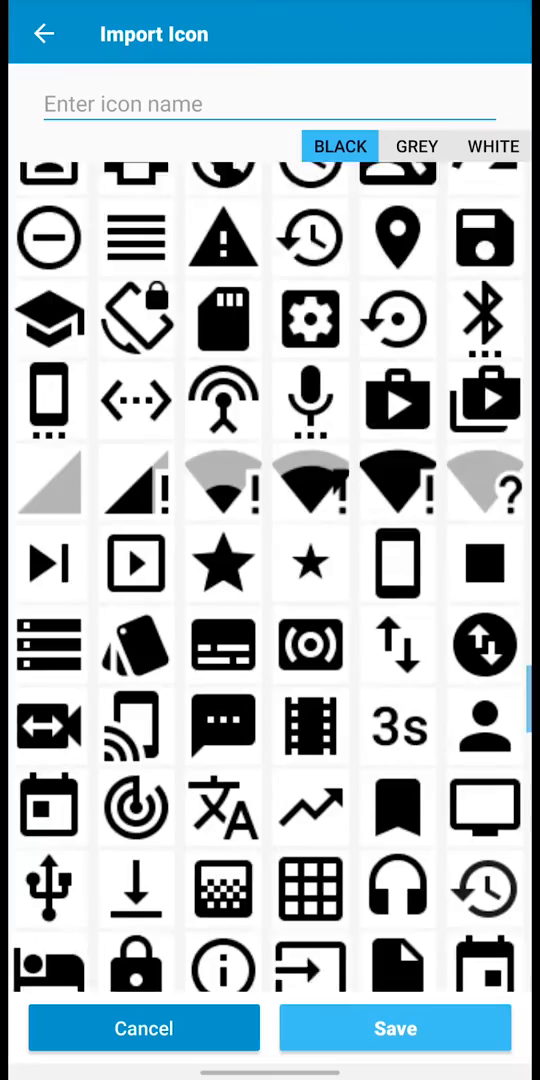
scroll(down, 3)
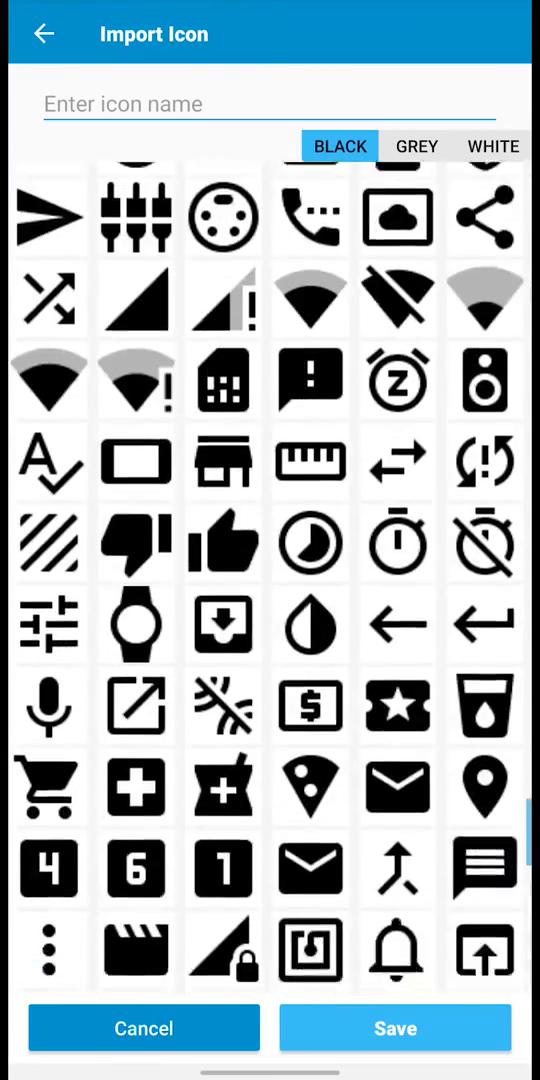
scroll(down, 3)
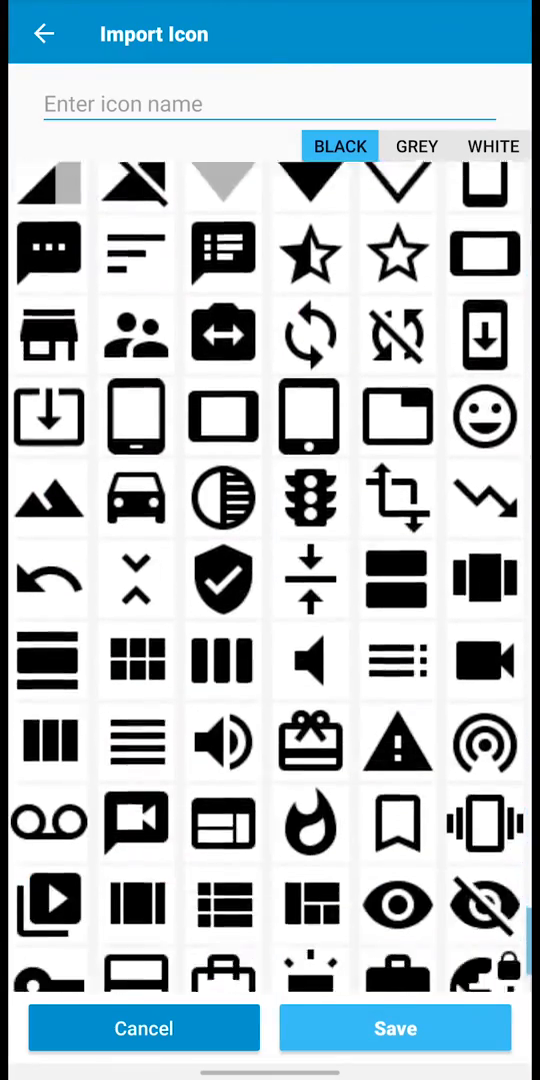
scroll(down, 3)
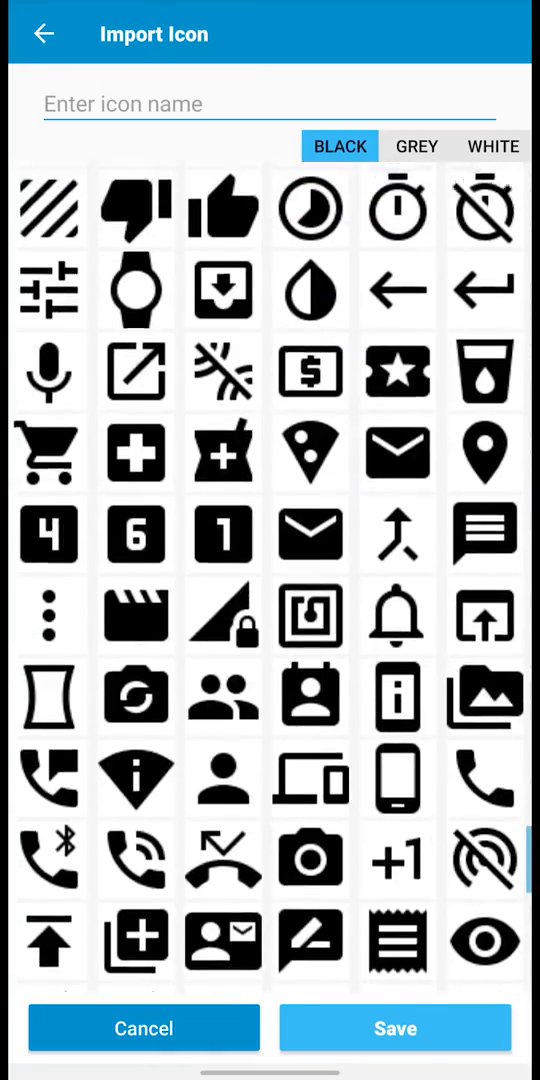
scroll(down, 3)
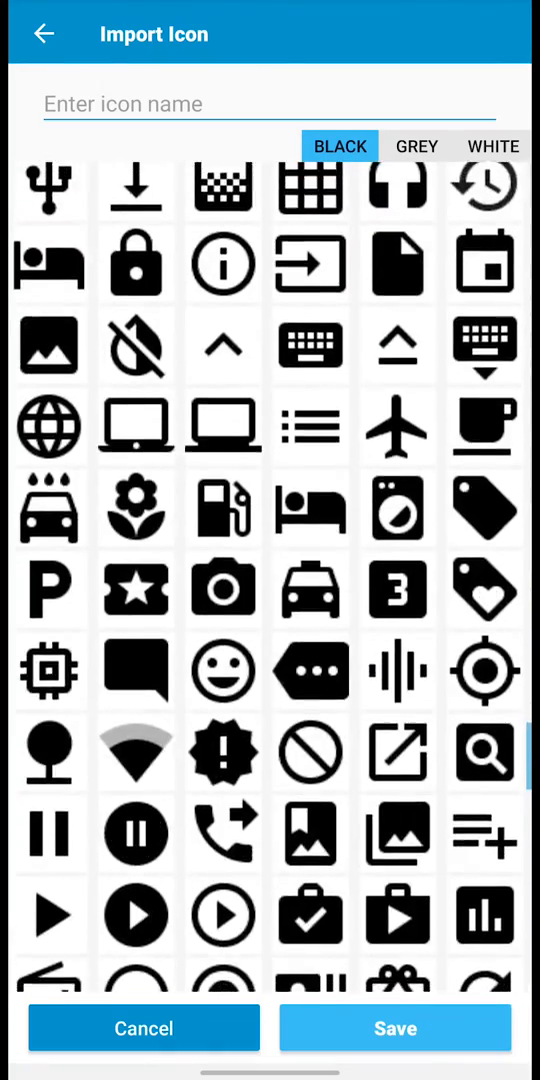
scroll(down, 3)
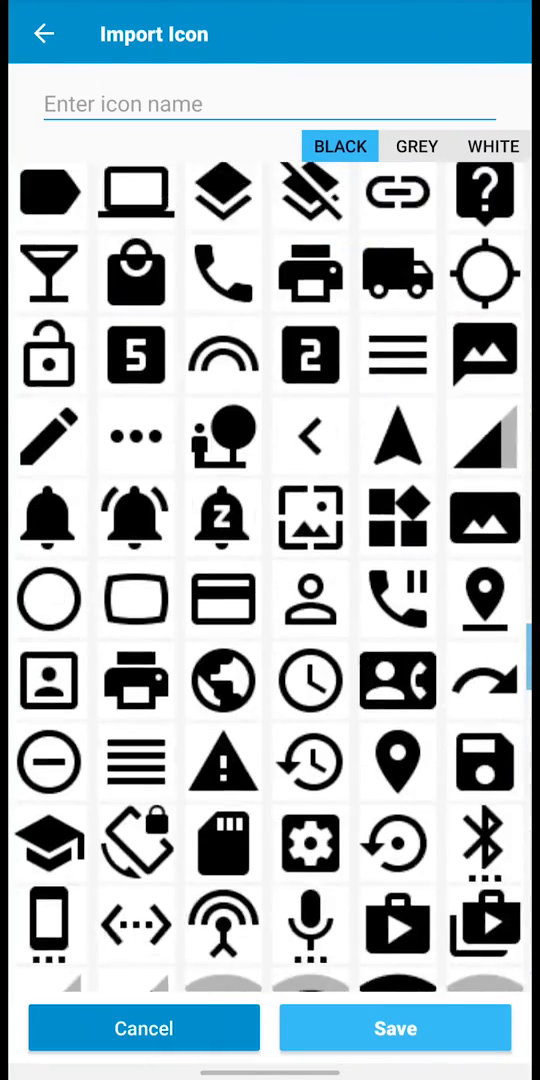
scroll(down, 3)
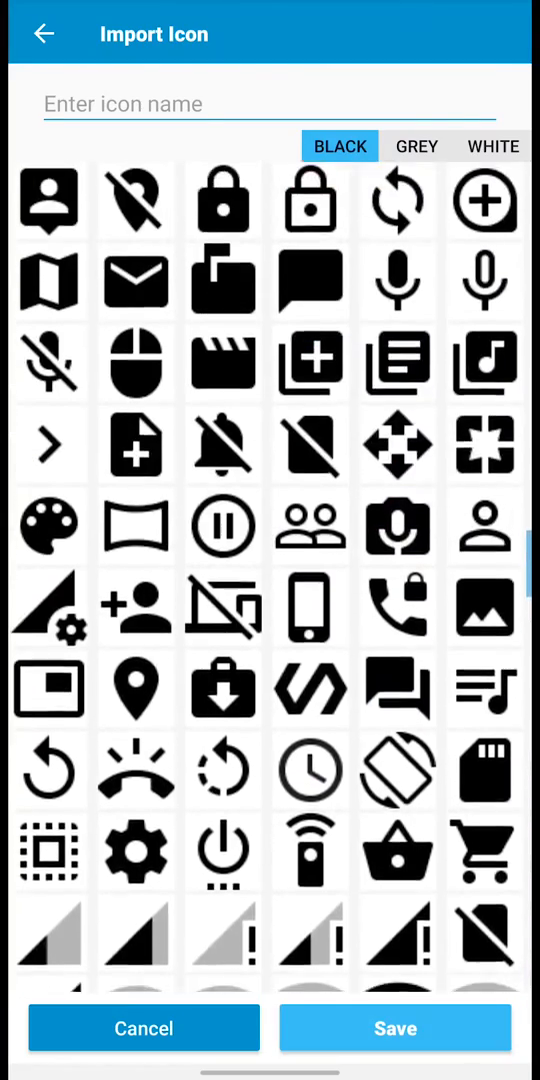
scroll(down, 3)
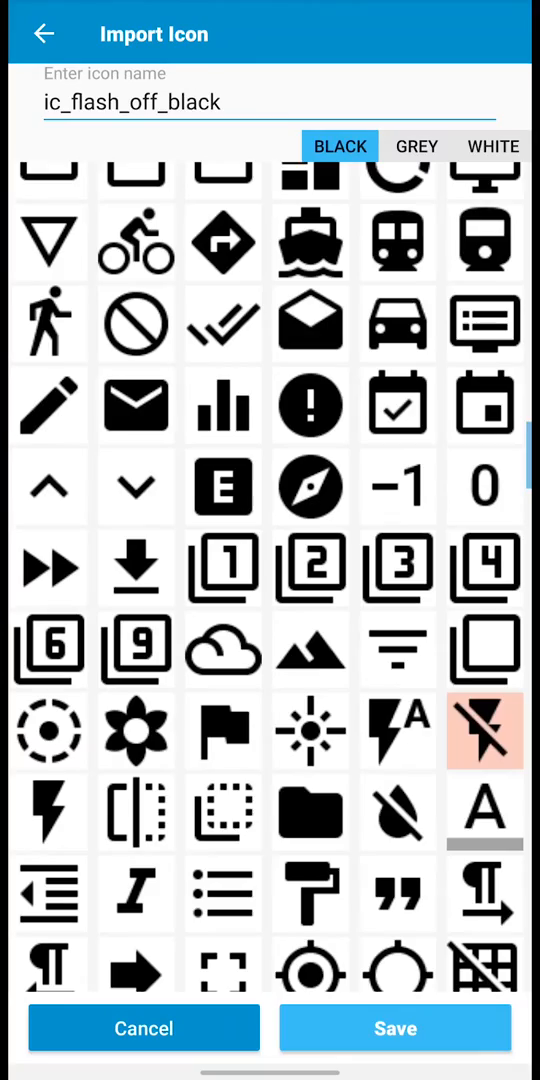
click(396, 1028)
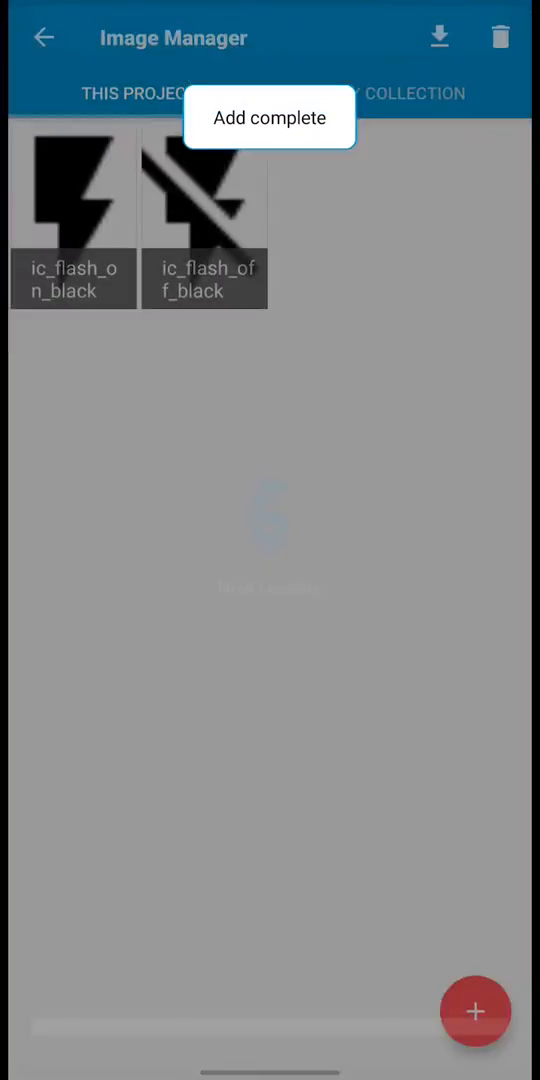
- Enlarge imageview1 with a fitting scale type and give linear1 a pale yellow-green background
click(44, 36)
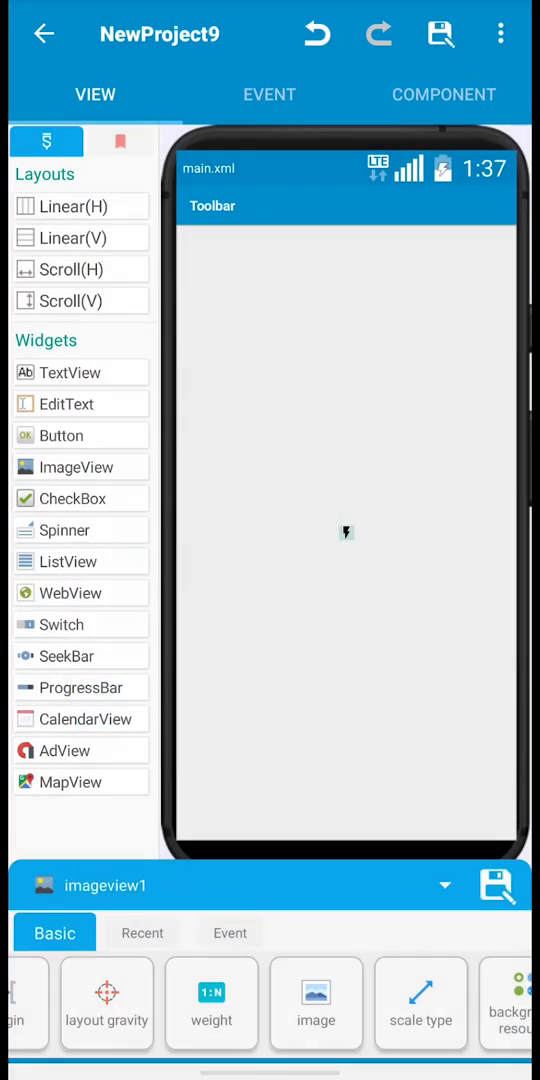
scroll(left, 3)
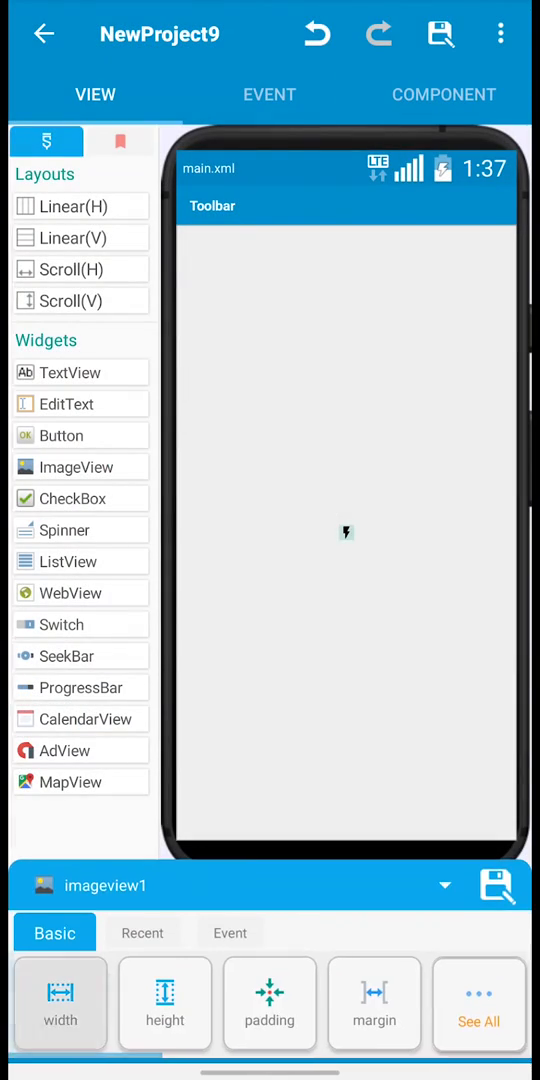
click(60, 1004)
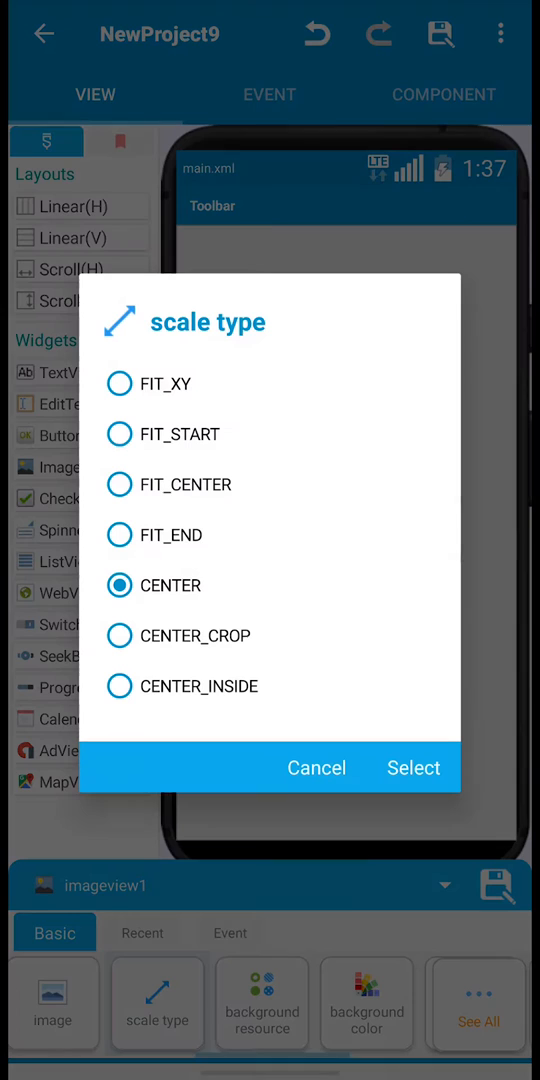
click(120, 384)
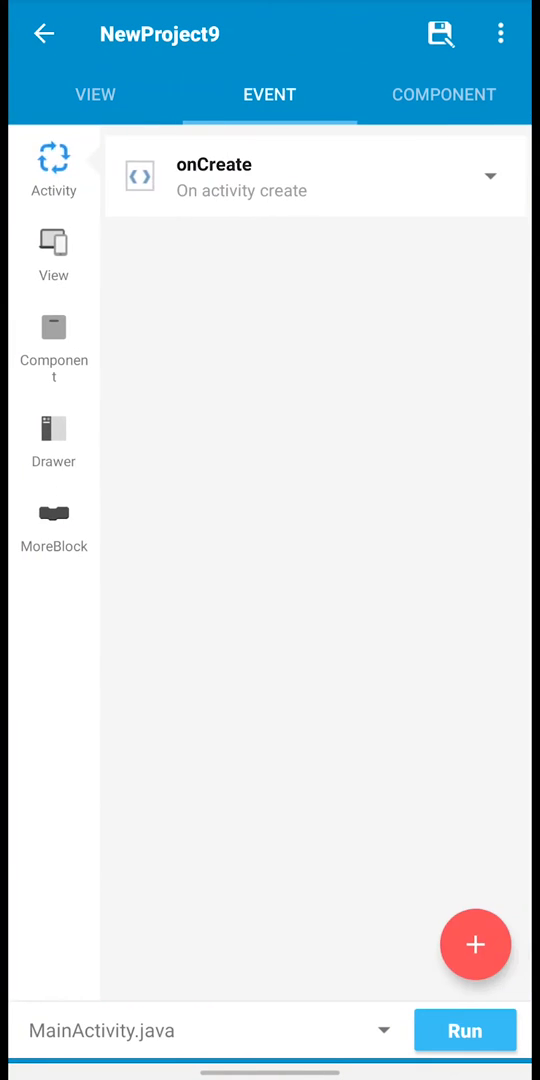
click(96, 94)
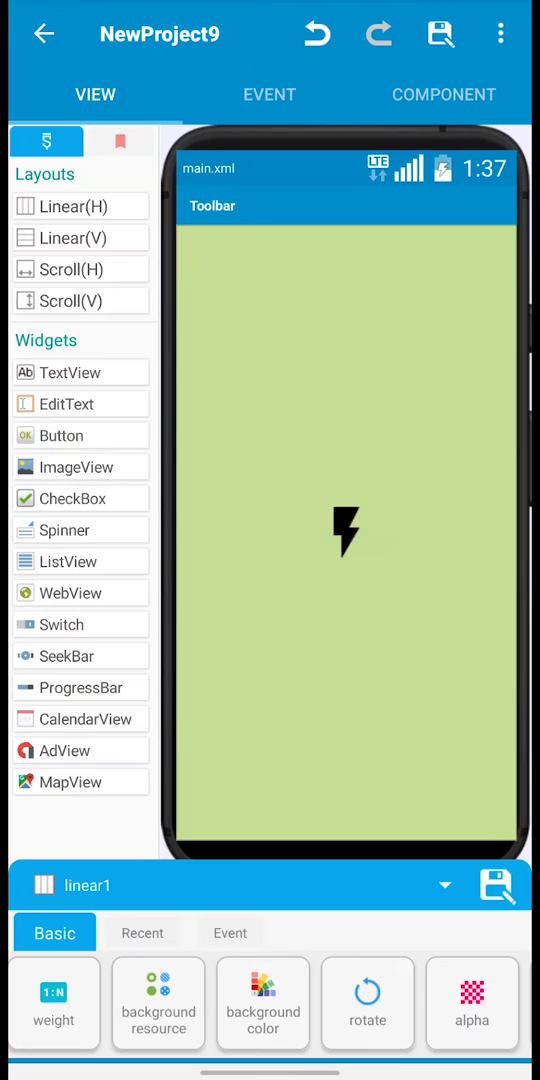
- Close the Edit Activity dialog and show the Library Manager with AppCompat and Design on
click(500, 32)
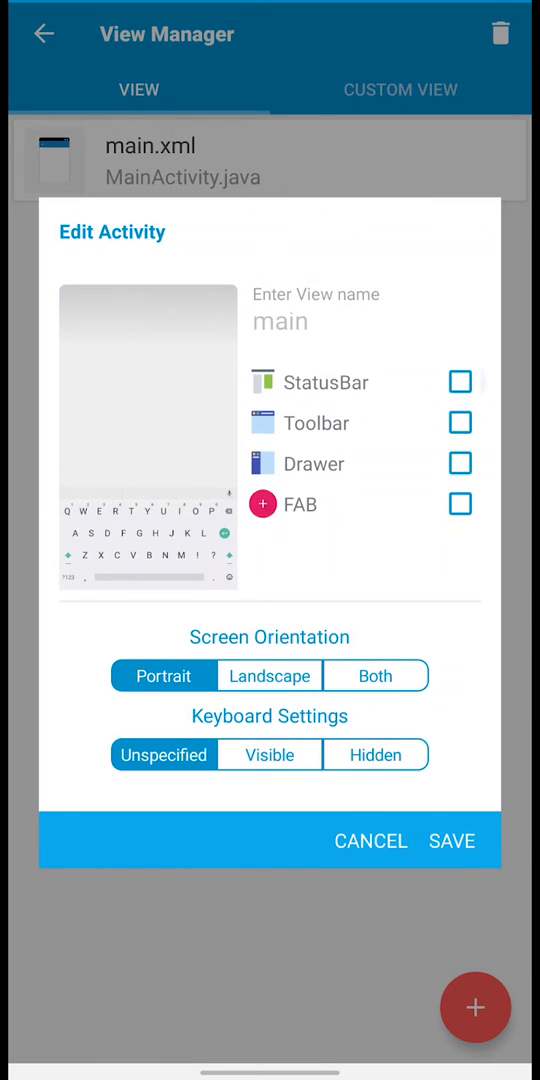
click(452, 840)
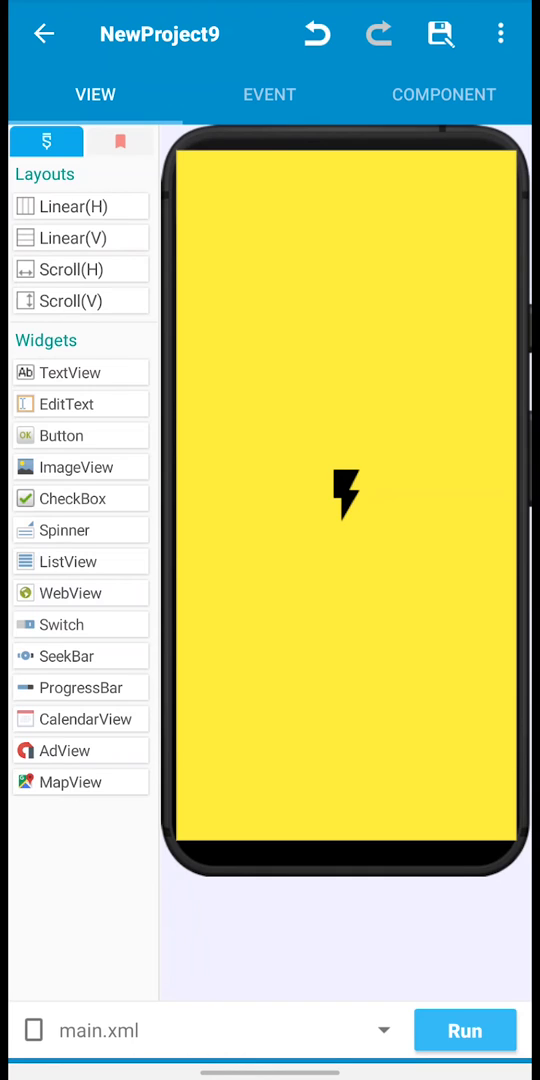
click(268, 94)
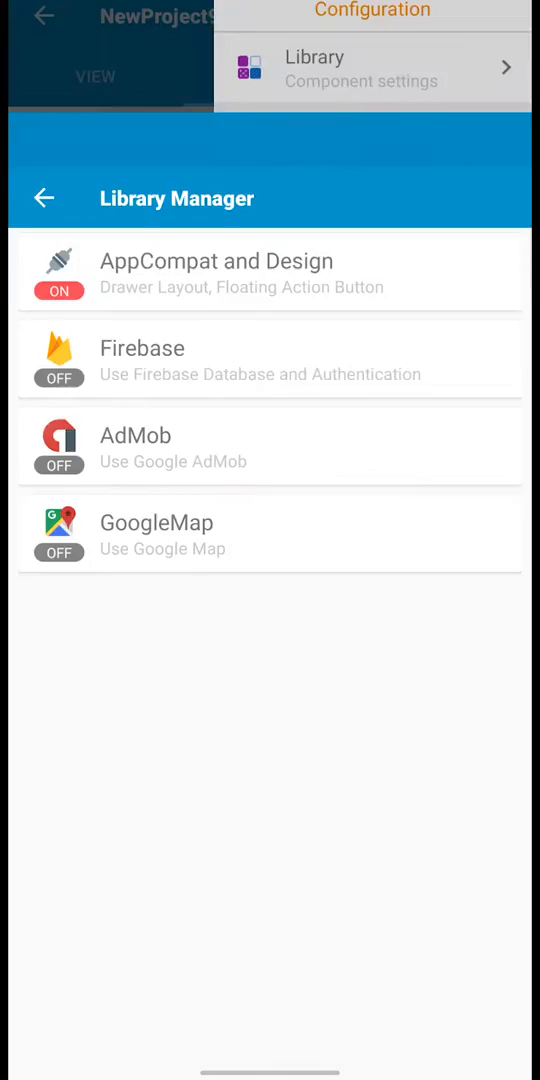
- Add a Camera component named cam from the Component tab
click(44, 196)
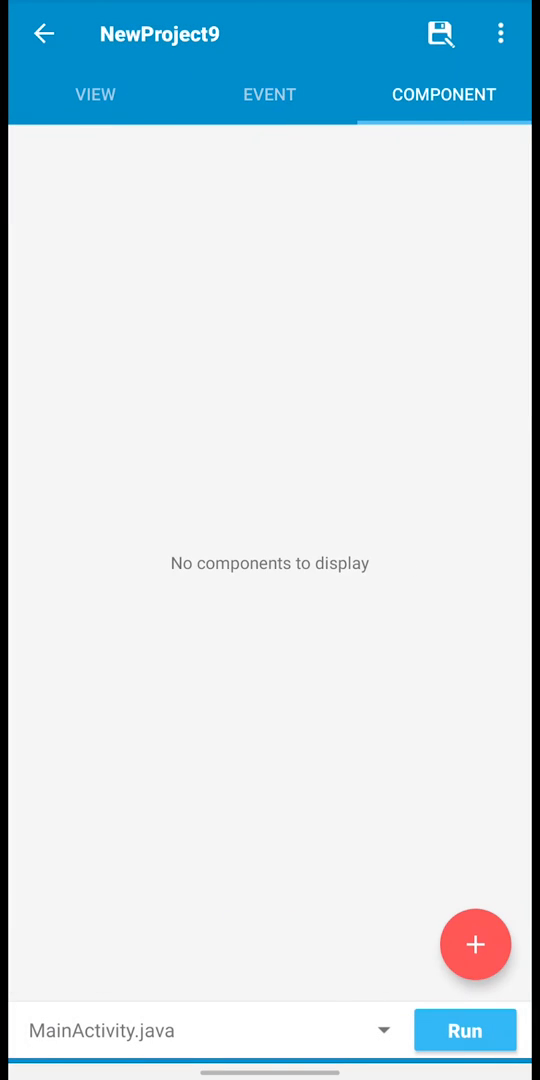
click(476, 944)
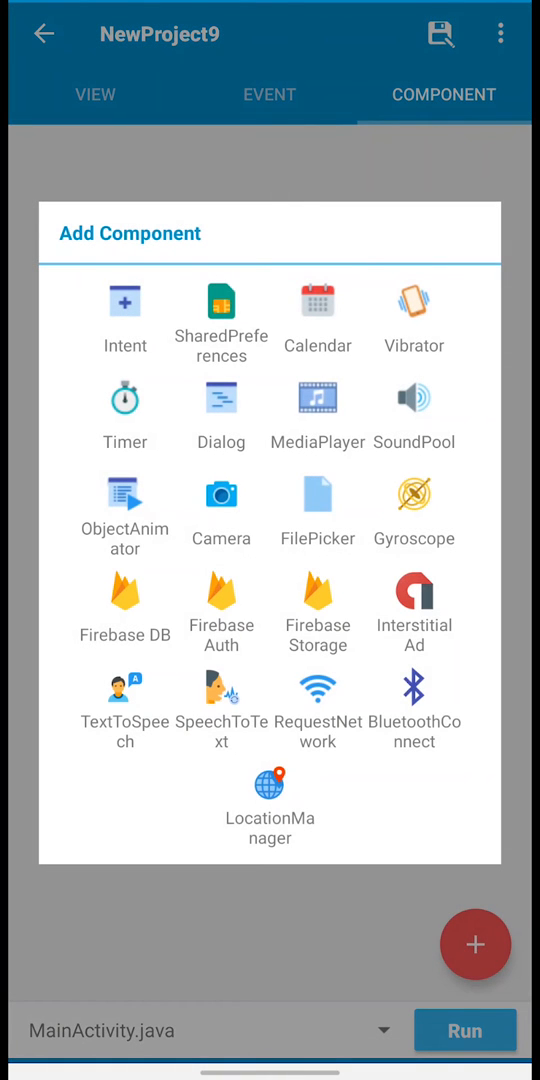
click(220, 494)
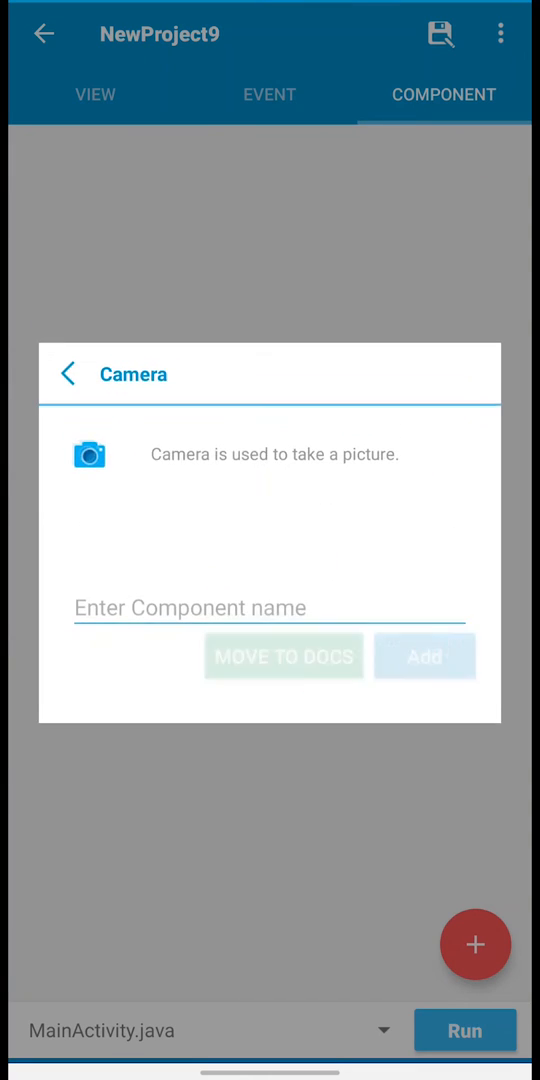
text(cam)
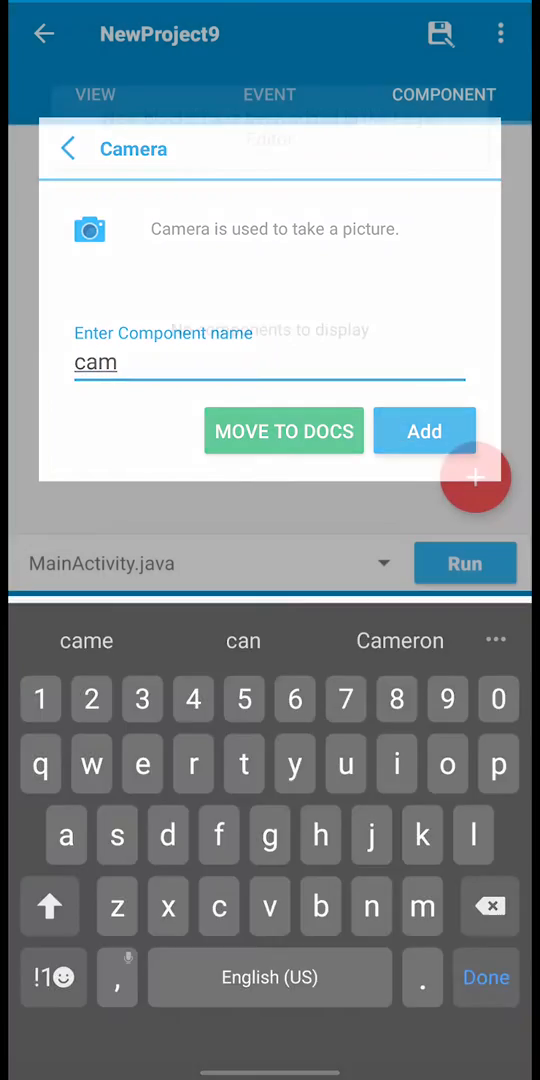
click(424, 432)
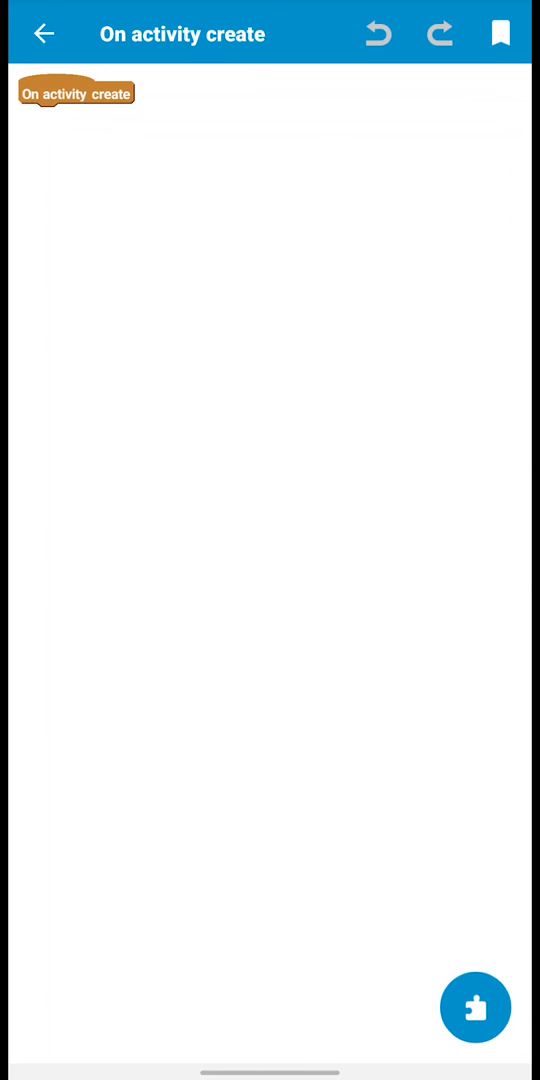
- Add a Boolean variable named flashLightStatus
click(476, 1008)
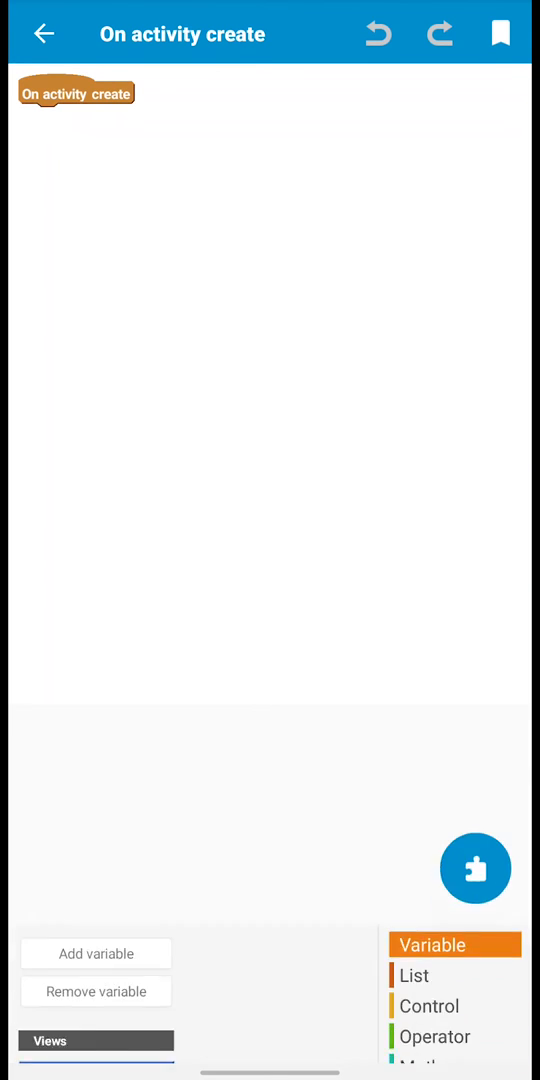
click(96, 952)
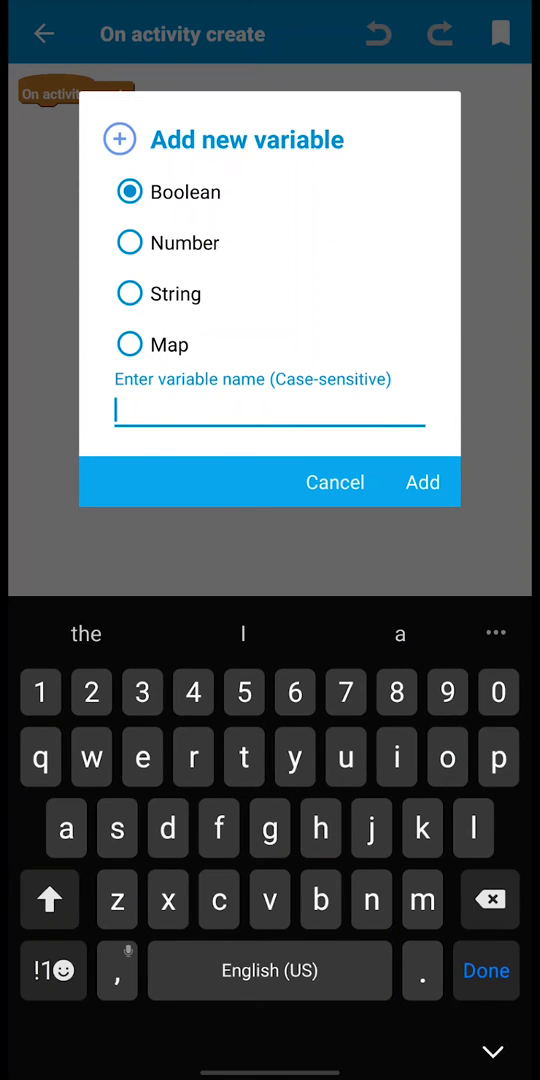
text(flashLight)
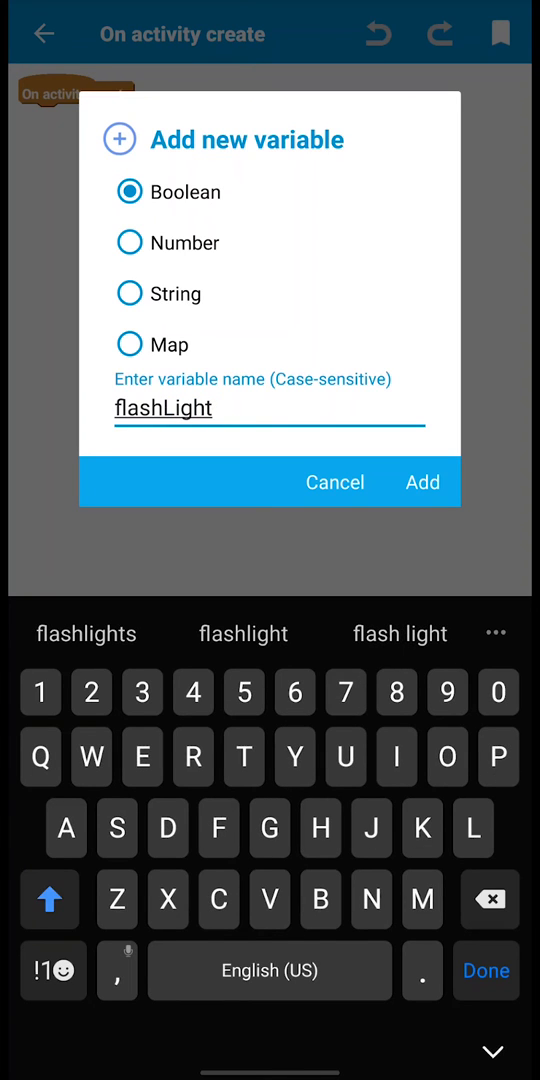
text(Star)
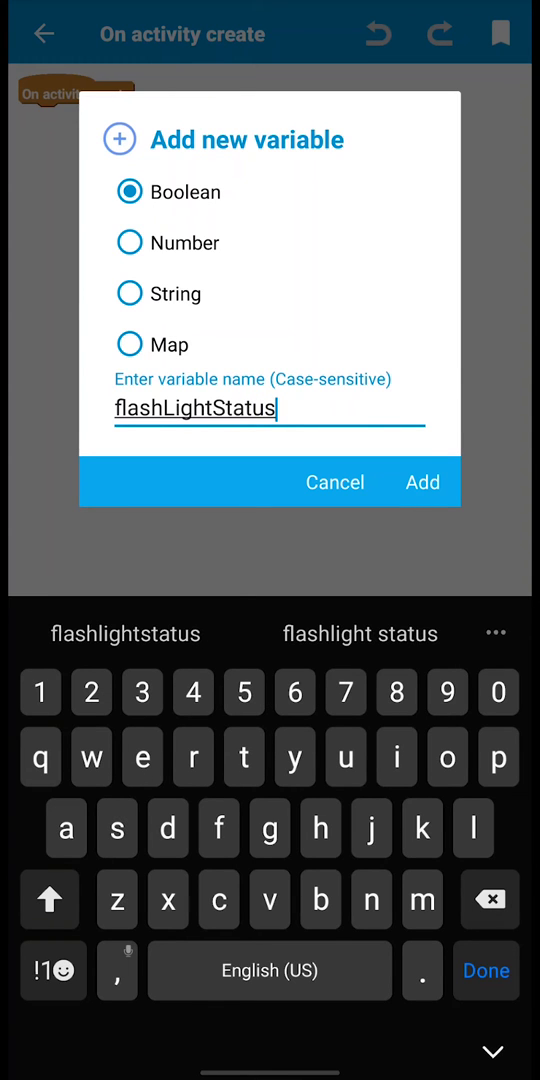
click(422, 482)
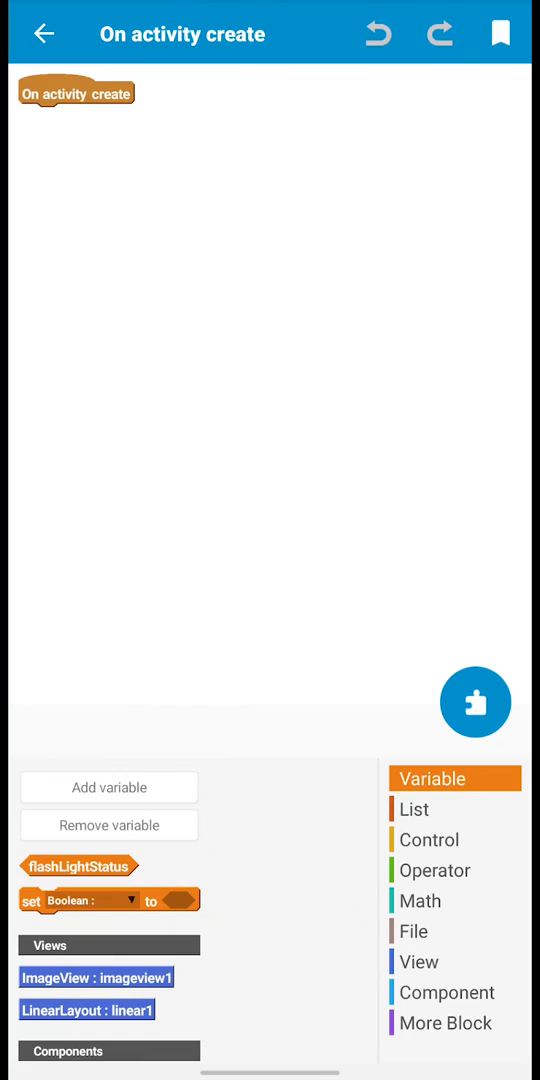
- Add a second Boolean variable named hasCameraFlash
click(110, 788)
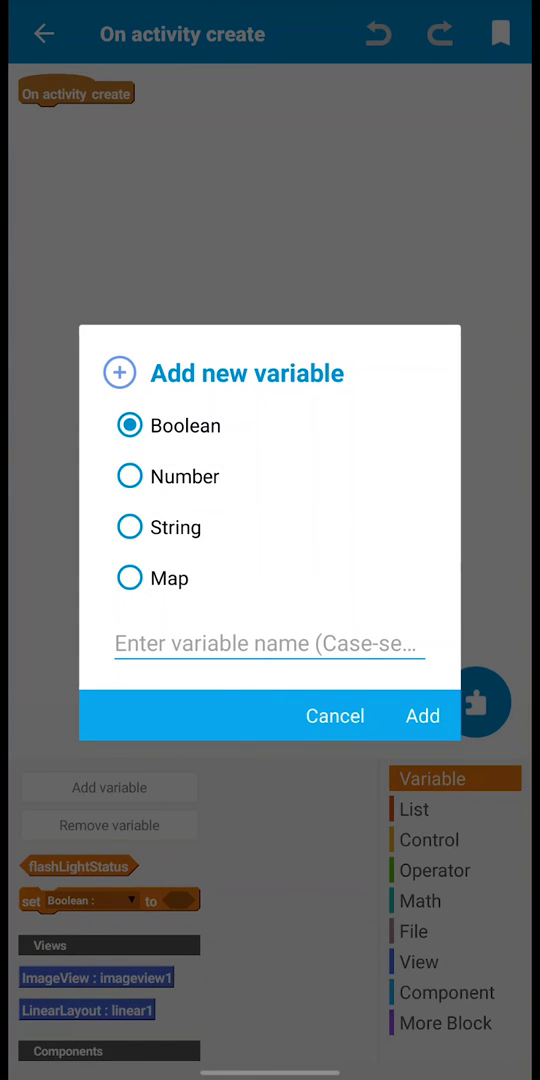
text(hasCame)
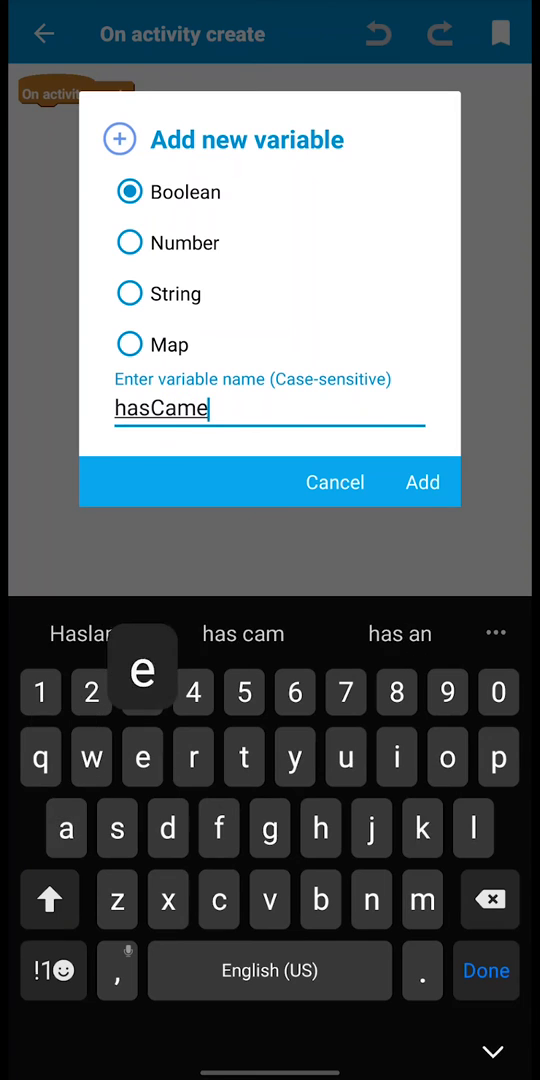
text(ra)
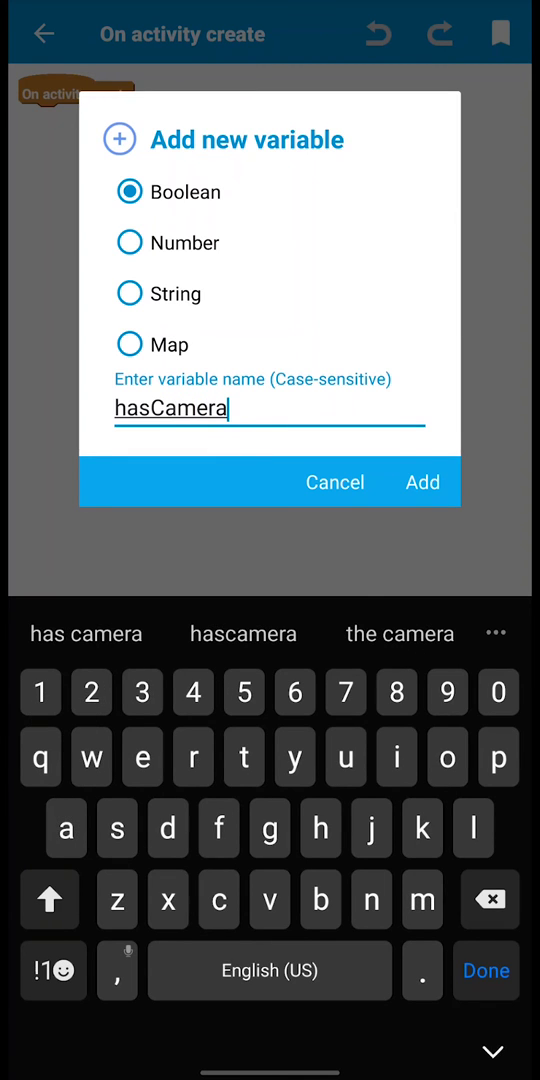
click(48, 900)
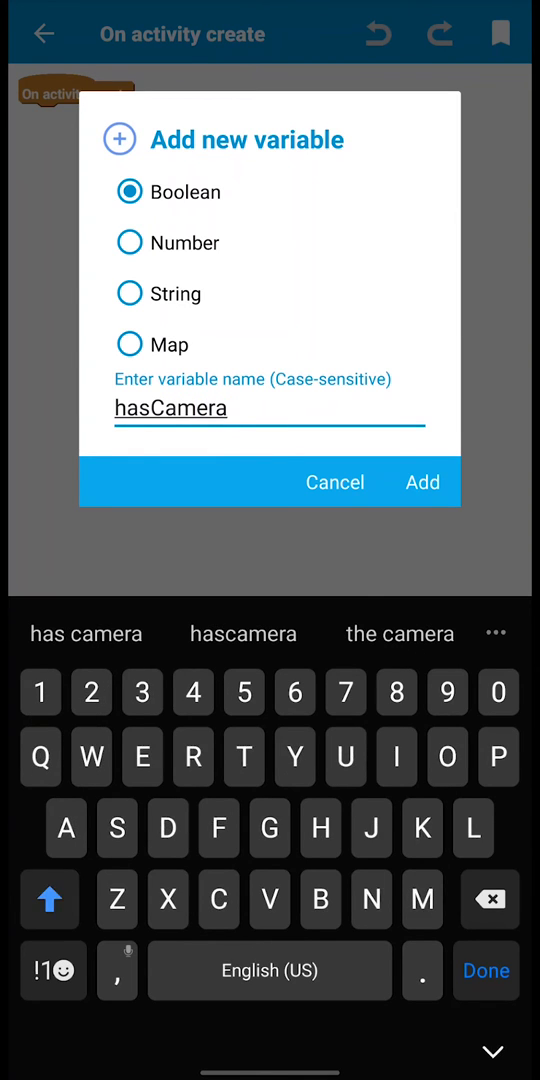
click(422, 482)
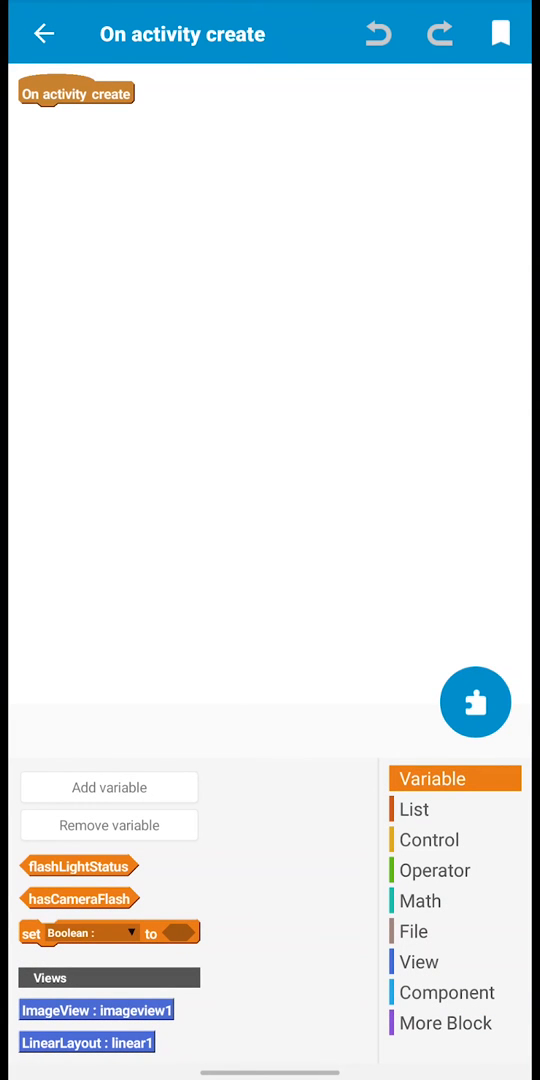
- Create a More Block named flashLightOn
click(444, 1022)
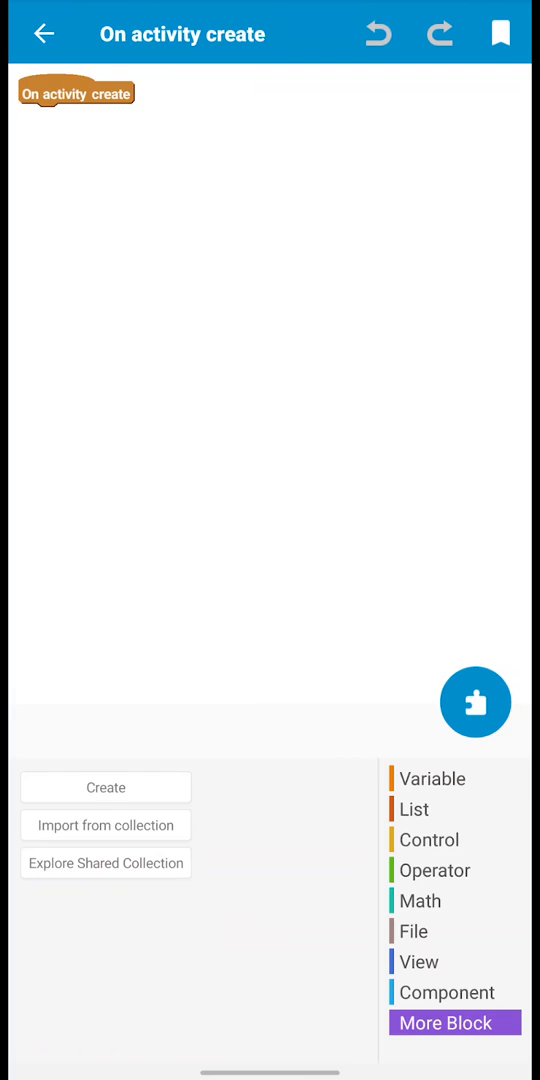
click(456, 1022)
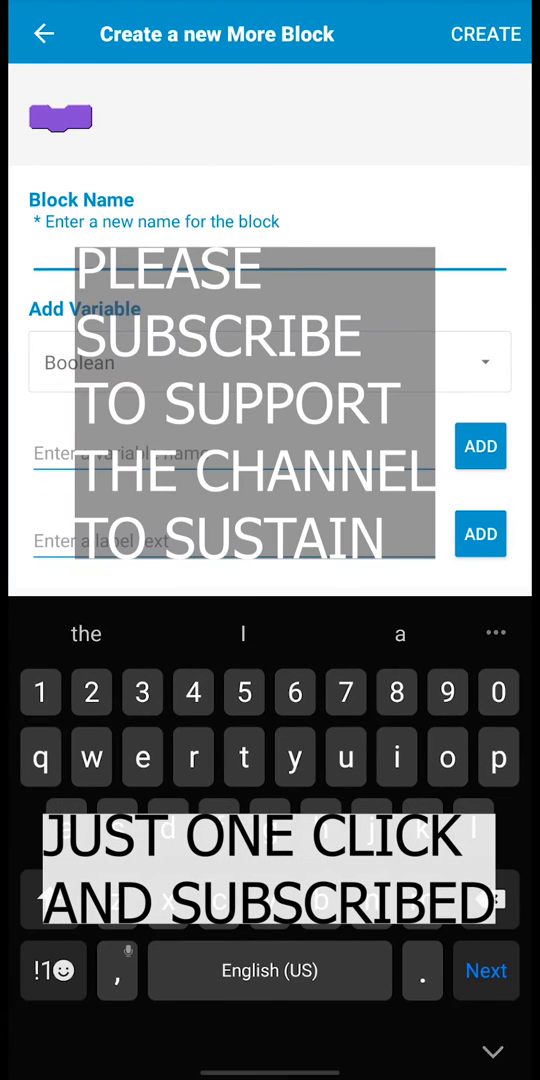
text(flash)
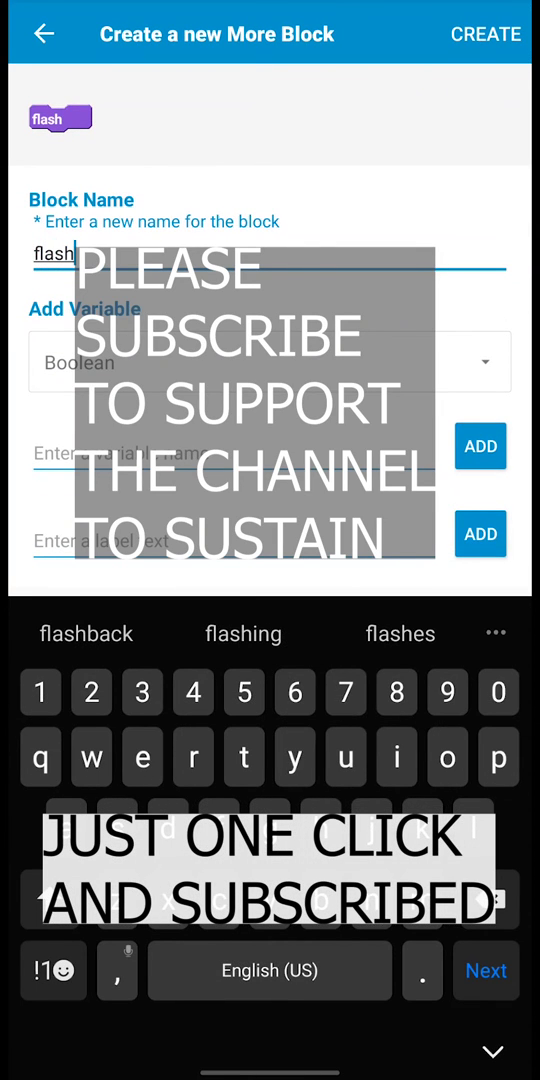
text(Lo)
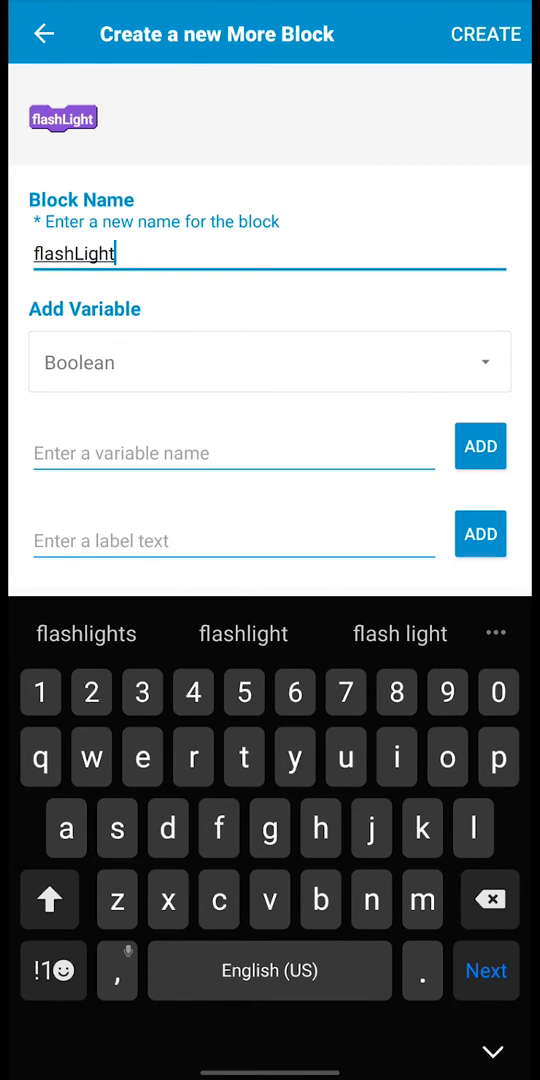
text(On)
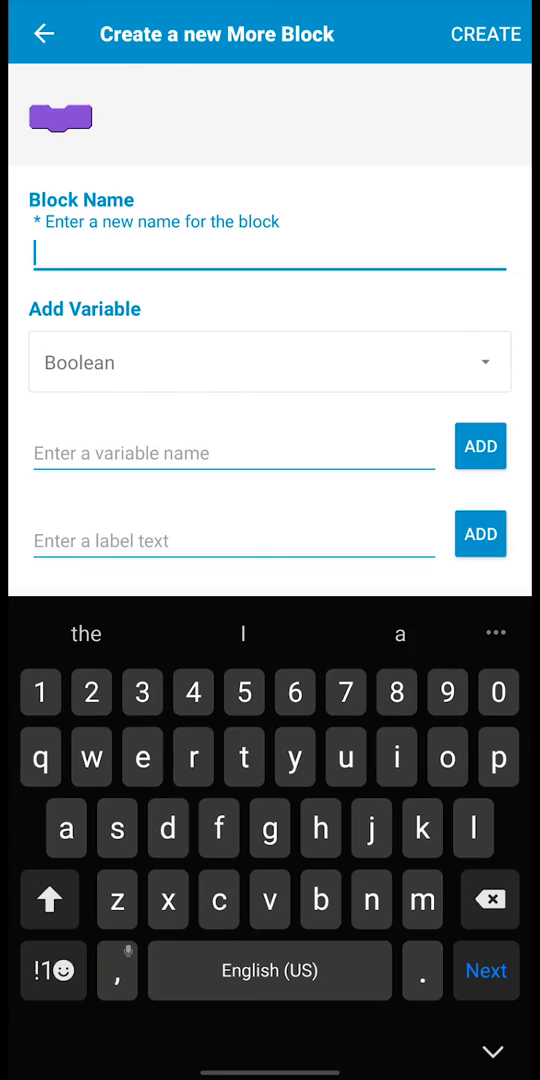
- Create a second More Block named flashLightOff
text(flash)
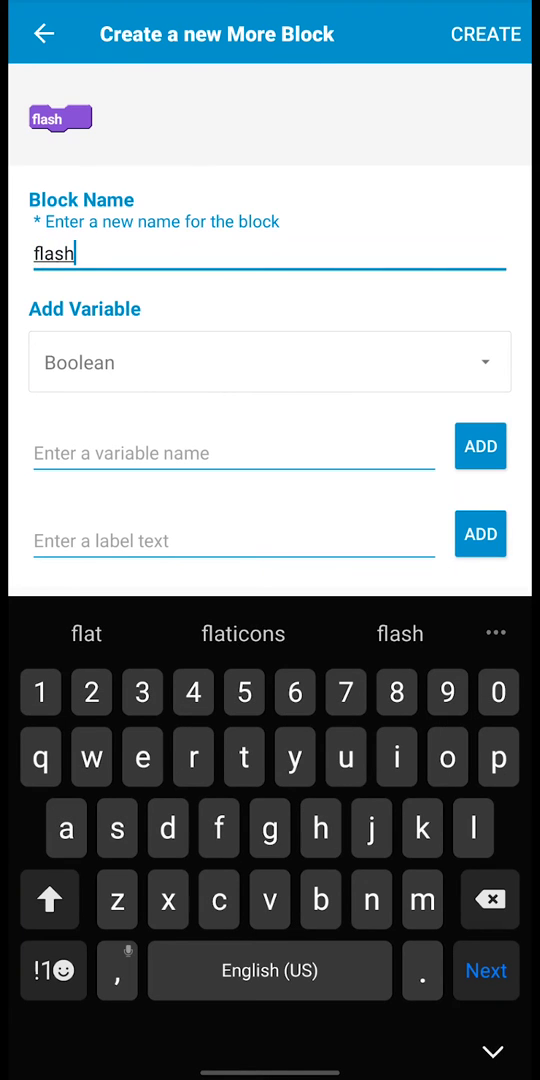
text(Light)
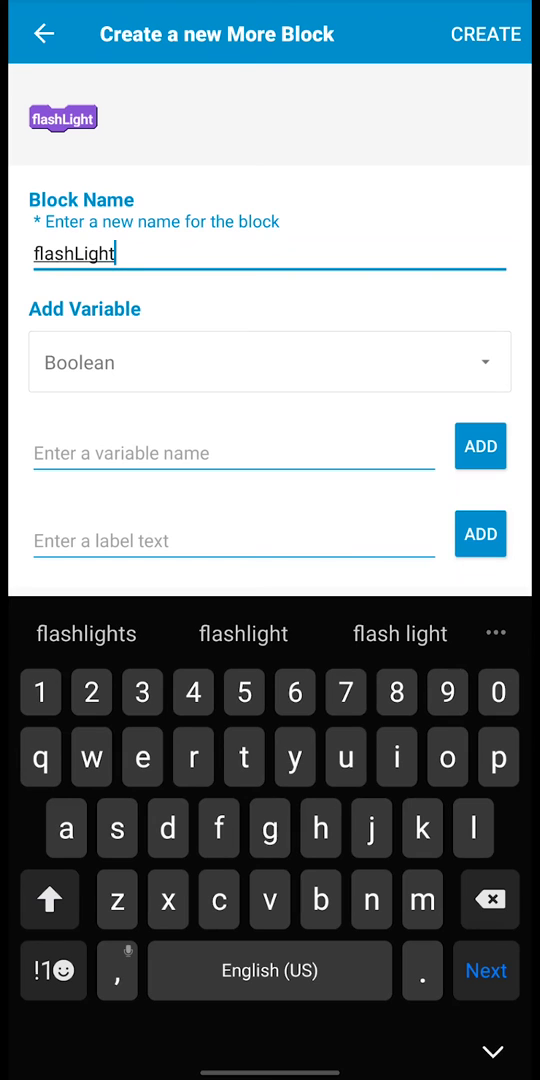
text(Off)
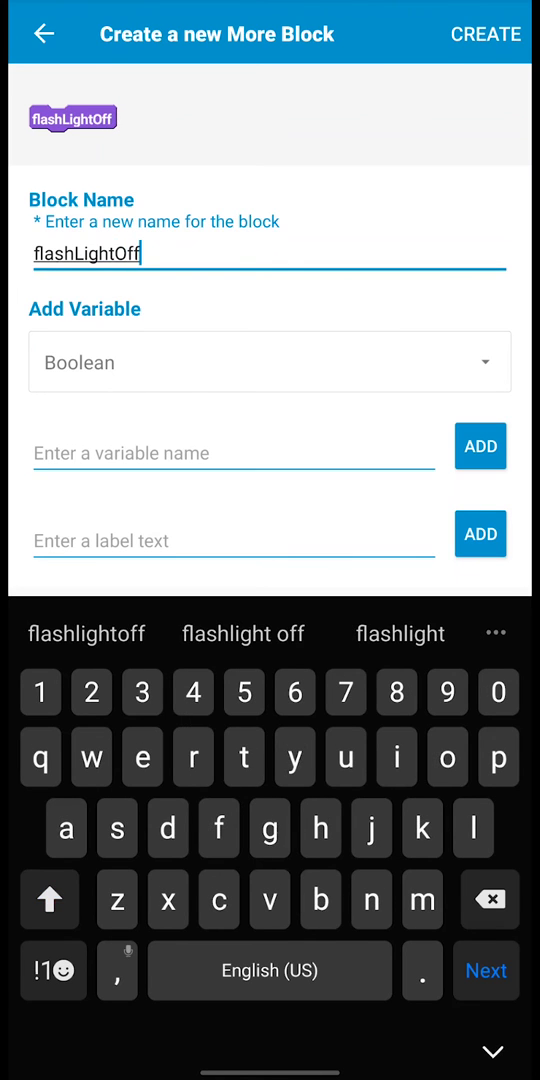
click(486, 32)
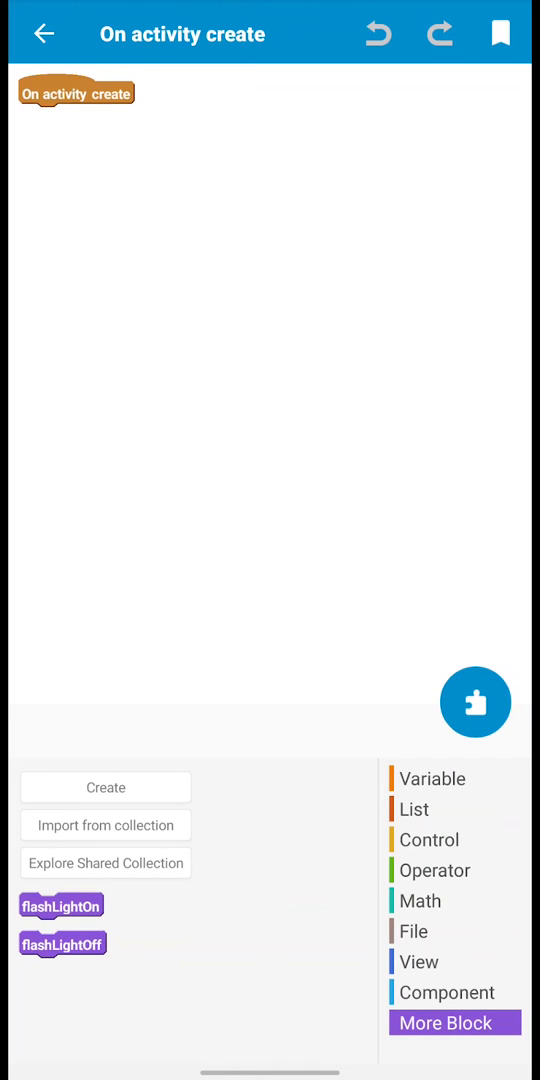
- Attach an add source directly block setting hasCameraFlash from hasSystemFeature(FEATURE_CAMERA_FLASH)
click(434, 868)
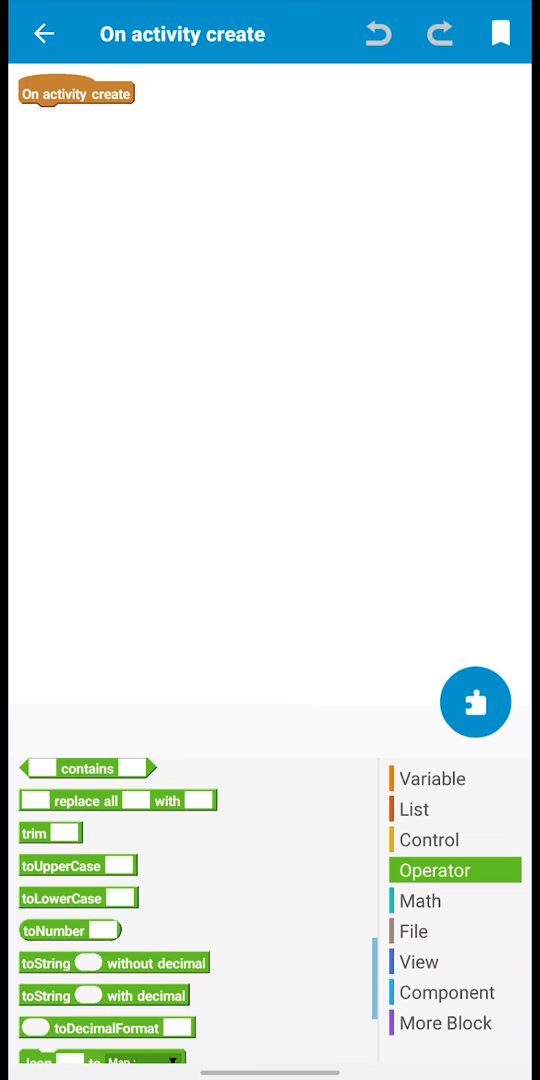
scroll(down, 3)
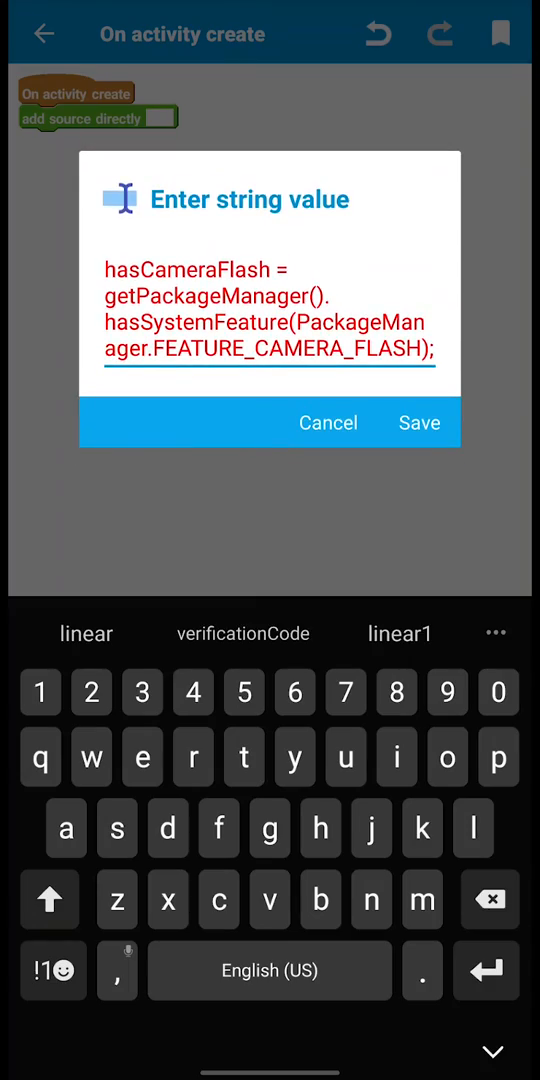
click(420, 422)
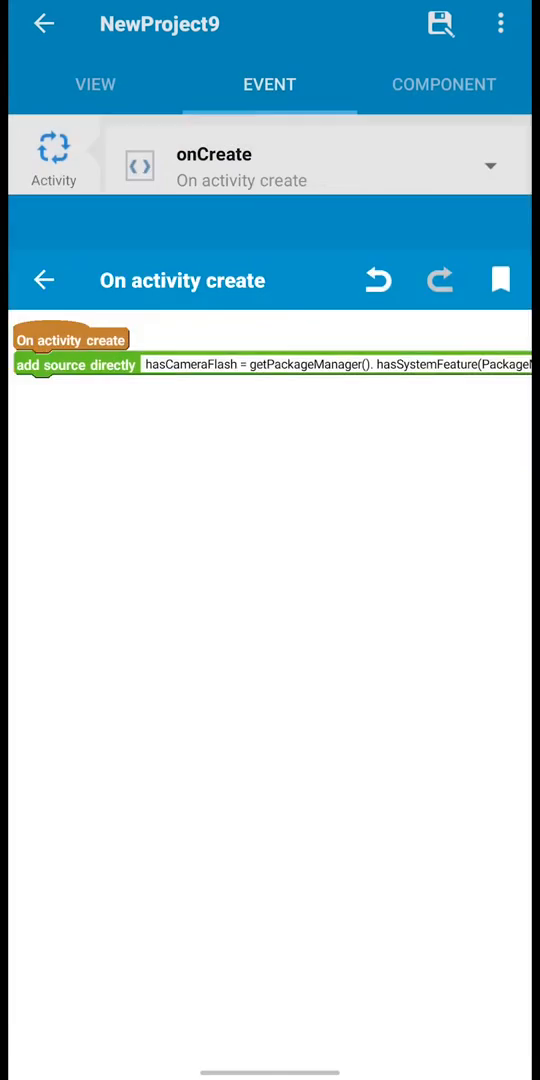
click(44, 280)
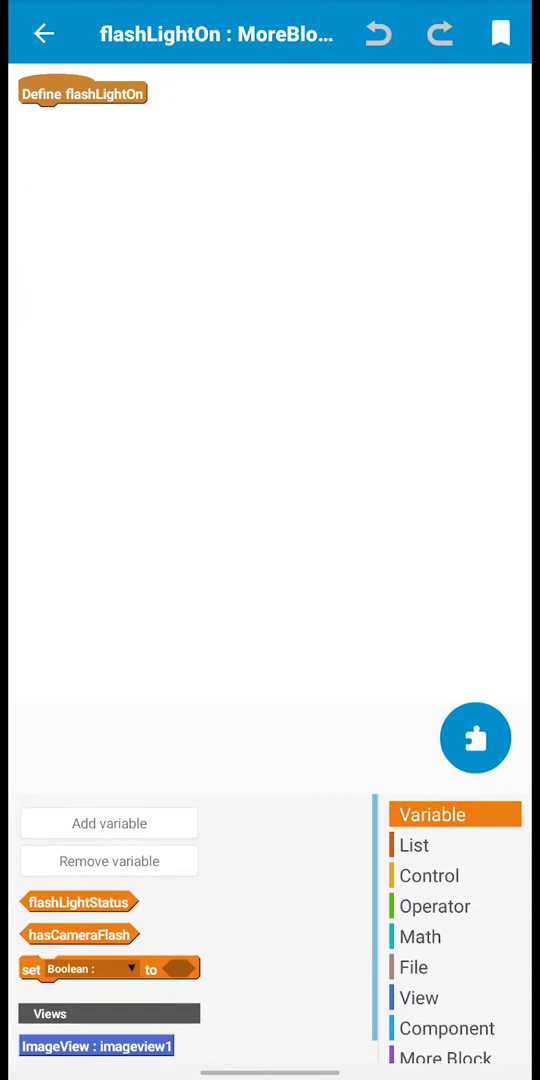
- Put setTorchMode(false) source code under Define flashLightOff, setting status false and the flash-off image
click(434, 870)
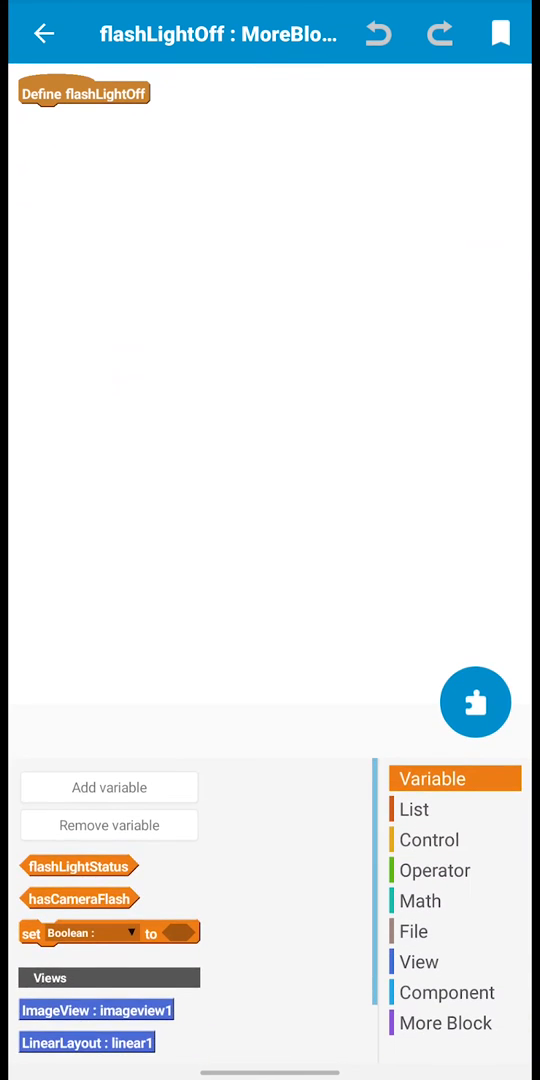
click(434, 870)
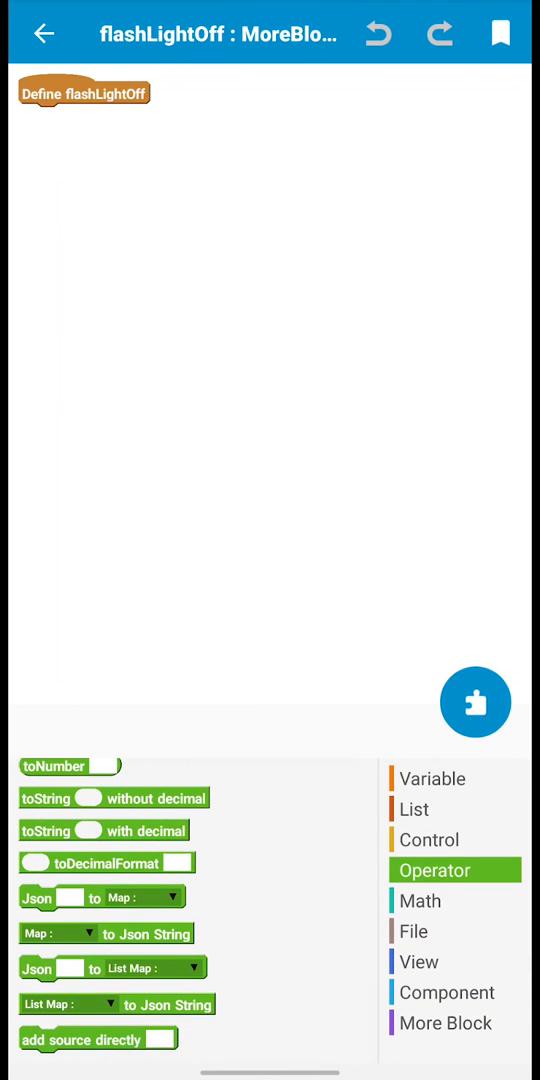
drag(96, 1040, 96, 118)
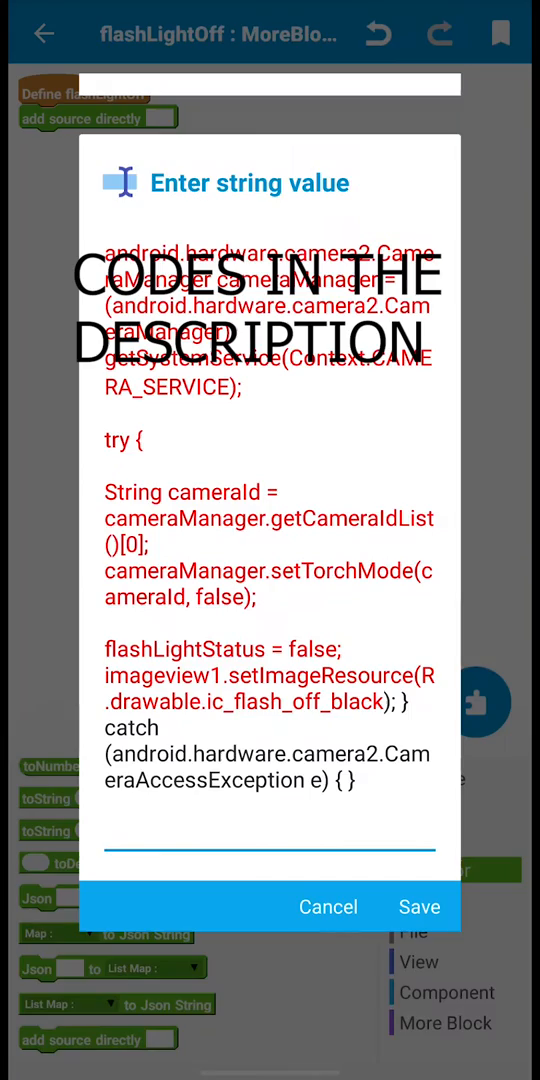
click(420, 908)
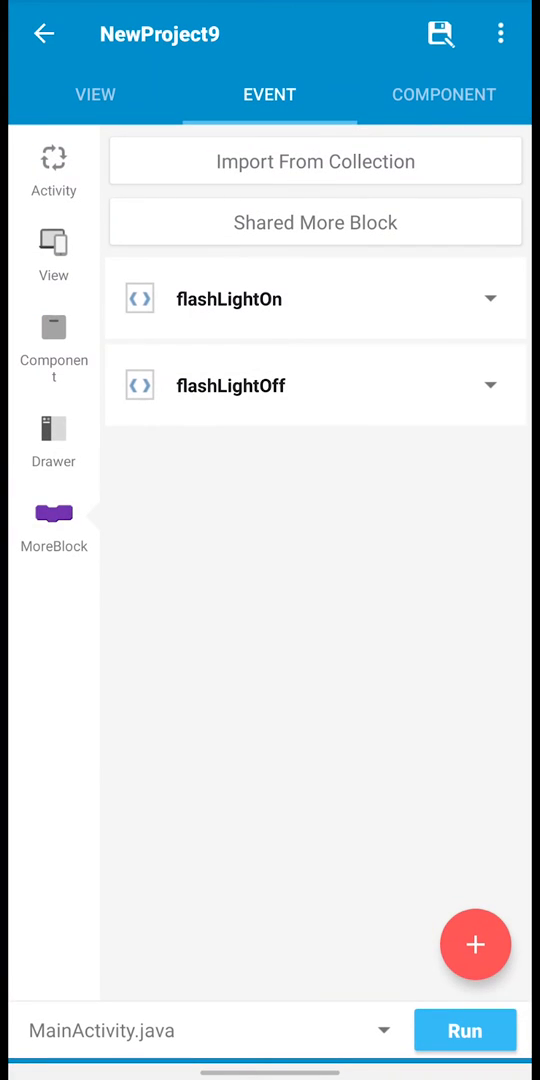
- Add an onClick event for imageview1 from the View events list and open its editor
click(52, 170)
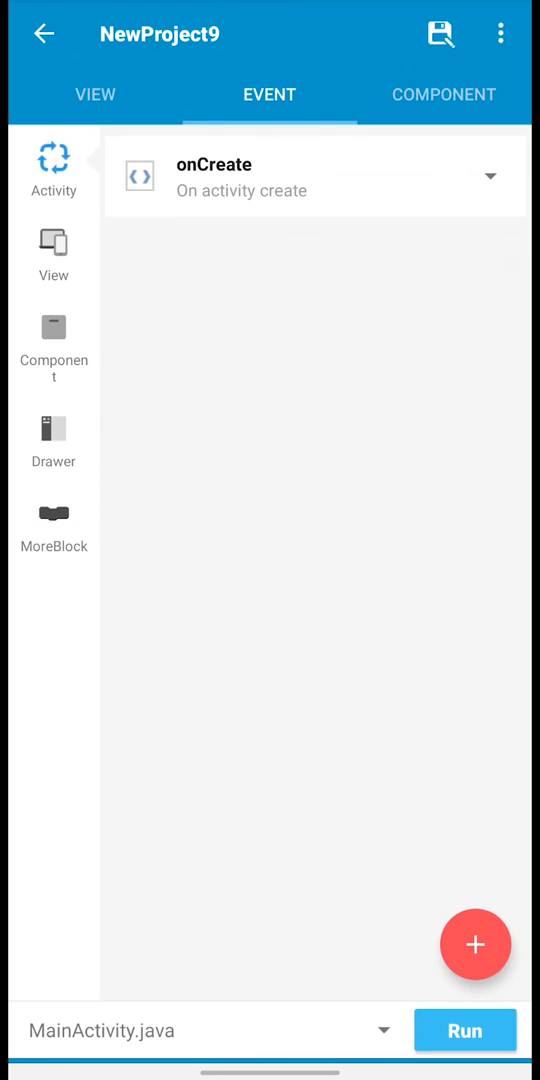
click(52, 256)
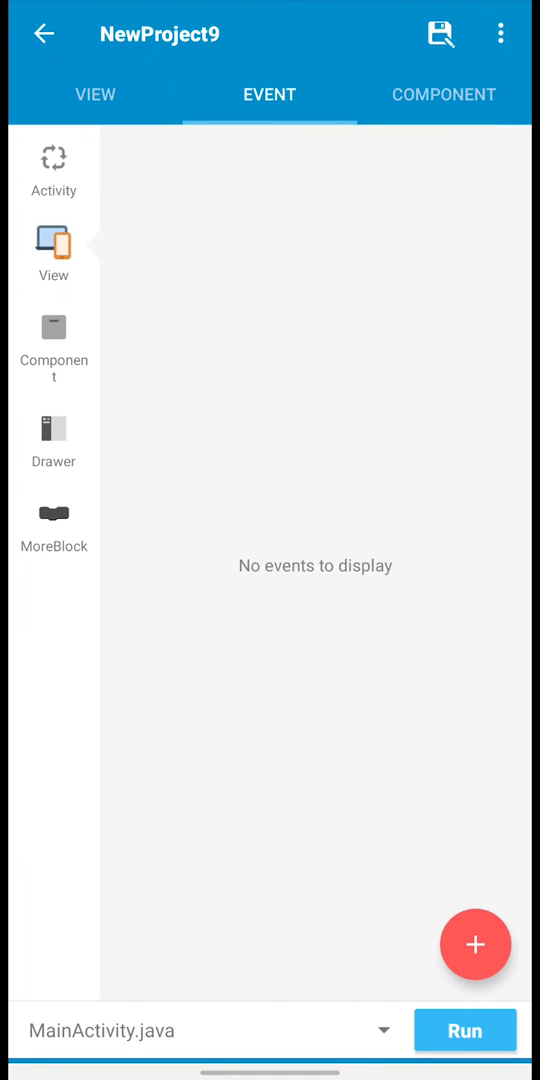
click(476, 944)
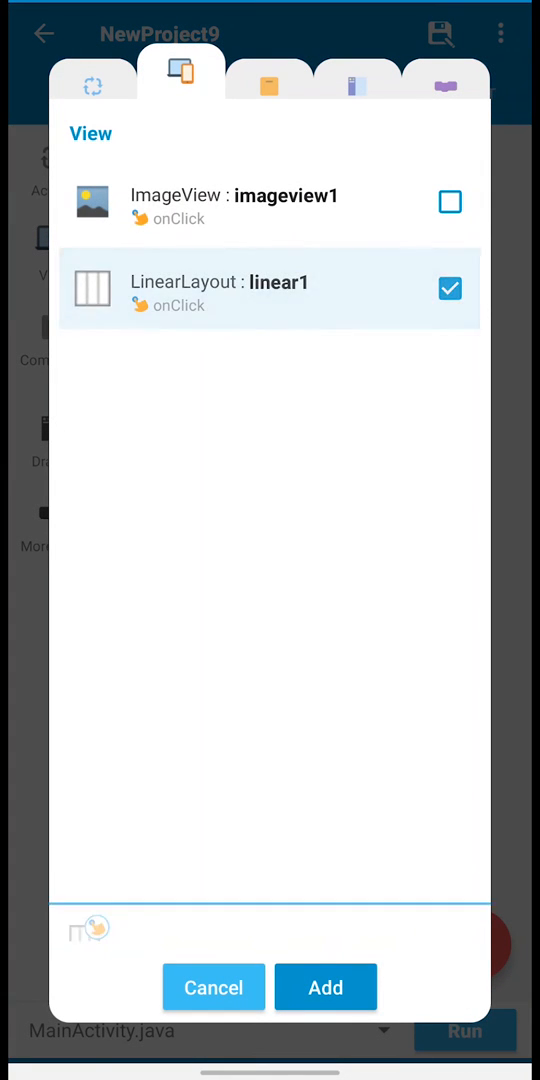
click(324, 988)
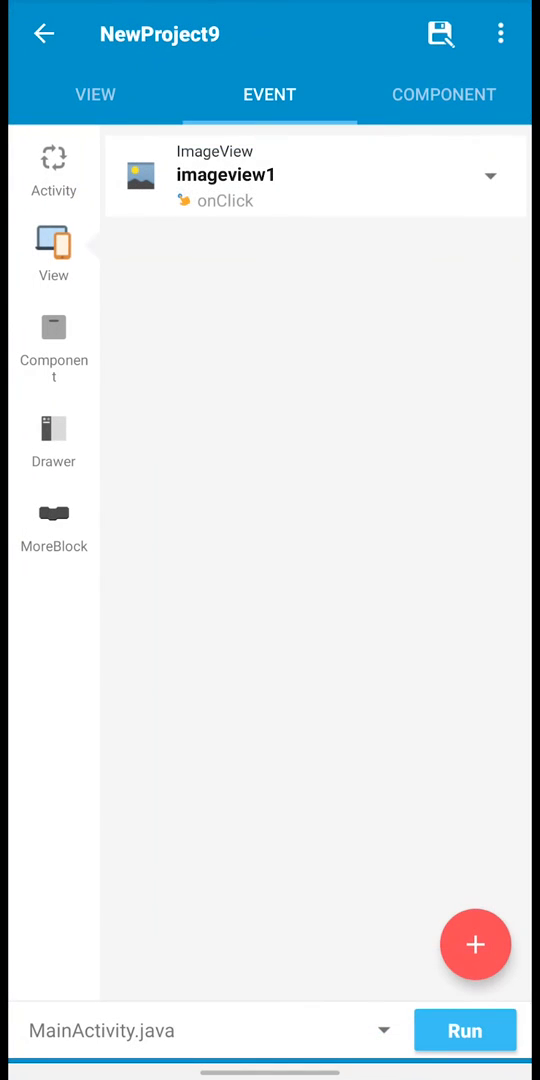
click(312, 176)
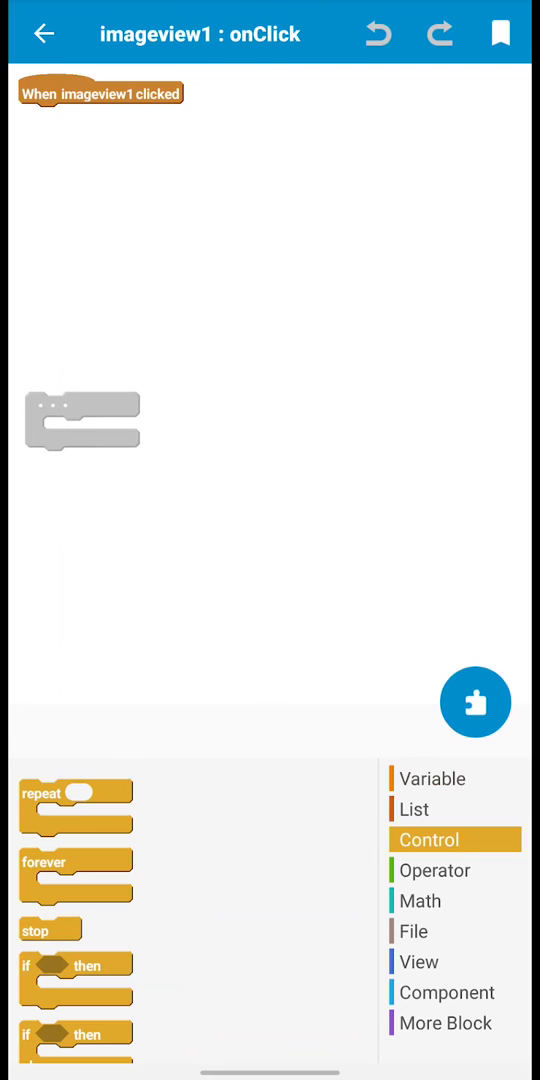
- Nest an if-else on flashLightStatus inside a hasCameraFlash check, calling flashLightOff/flashLightOn
drag(76, 980, 364, 674)
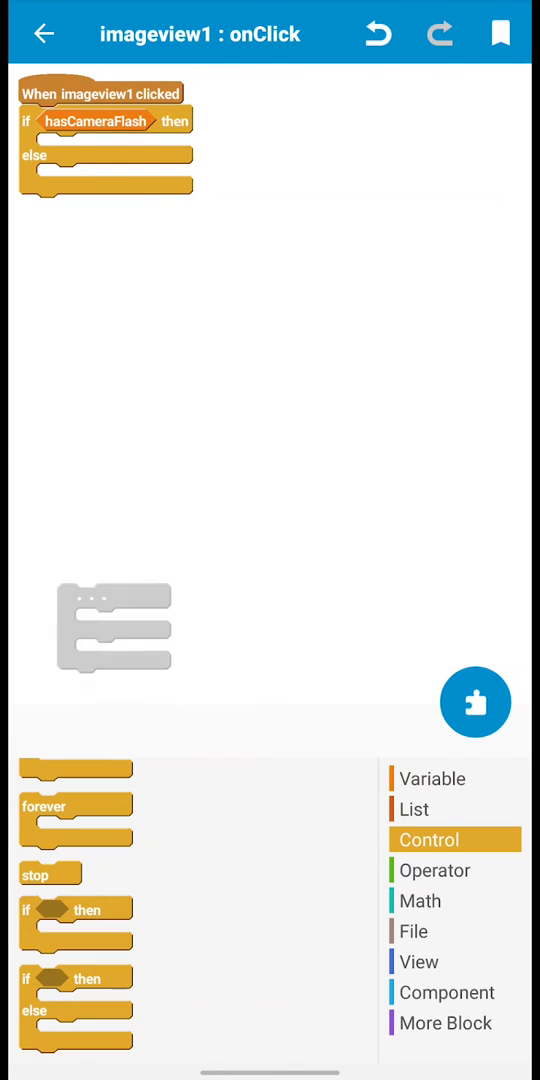
drag(76, 1004, 96, 150)
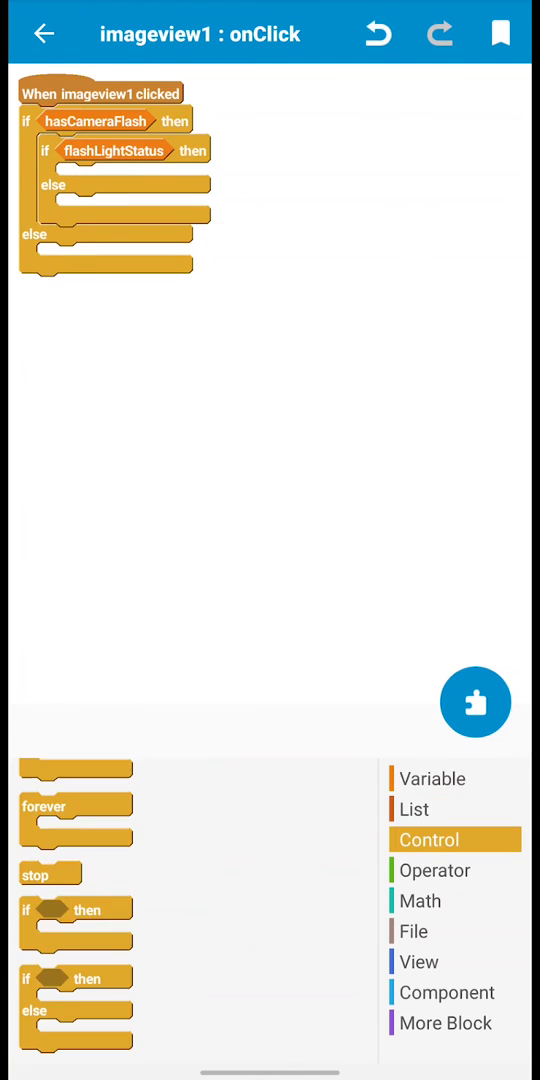
click(434, 870)
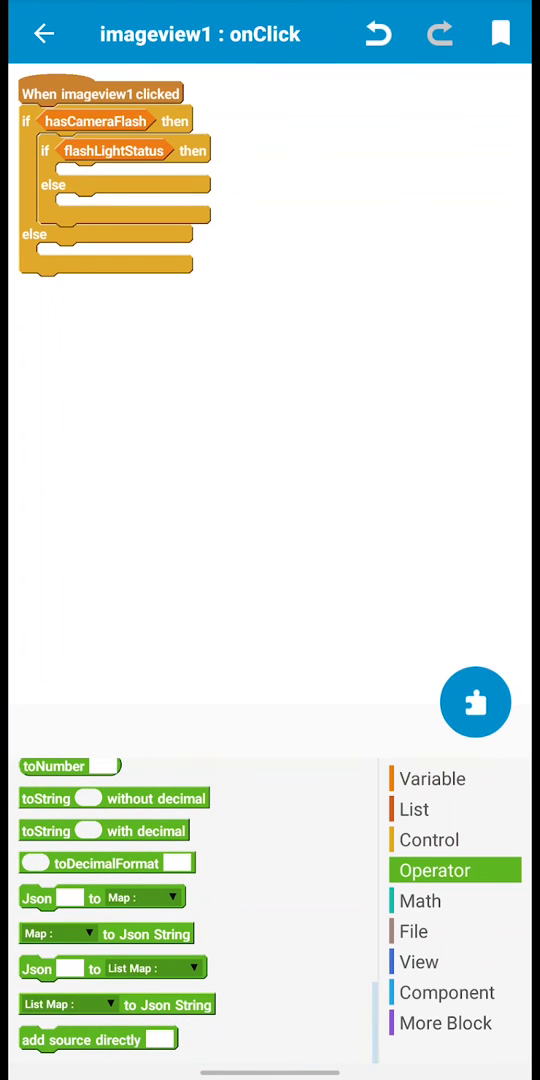
click(444, 1022)
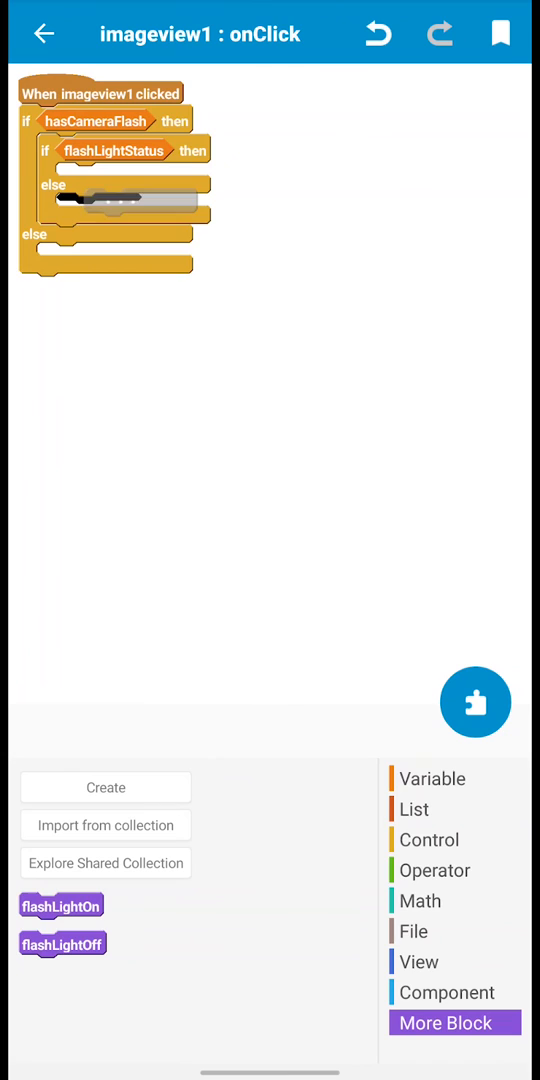
drag(60, 904, 98, 208)
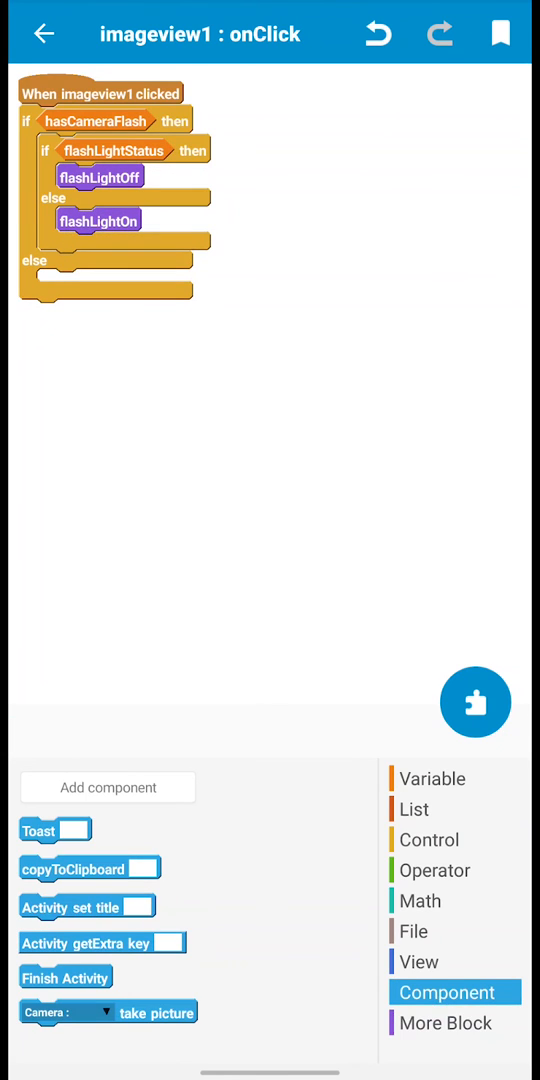
- Add a toast 'This has no fla...' to the no-flash branch
drag(56, 830, 72, 284)
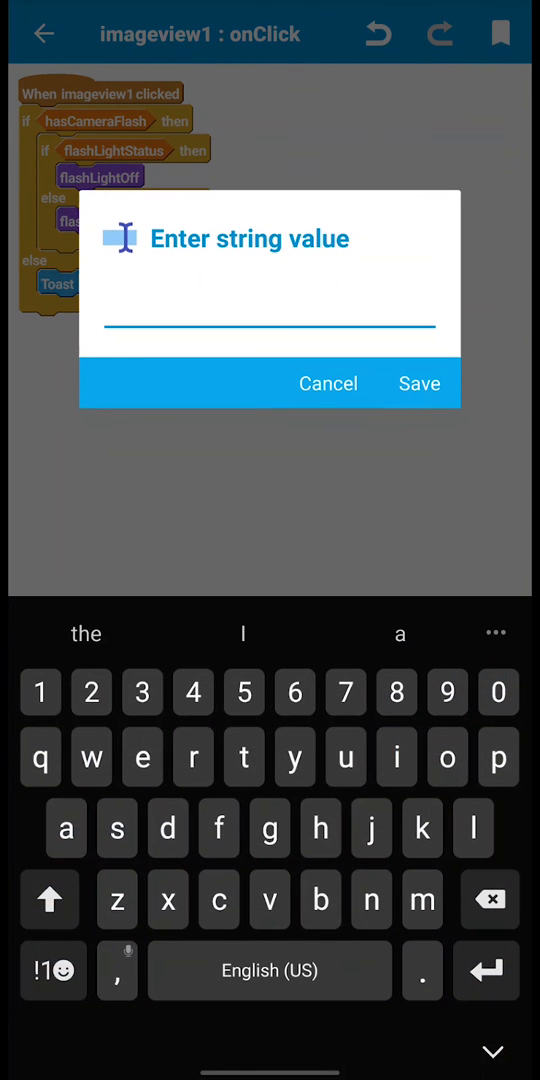
text(This Device)
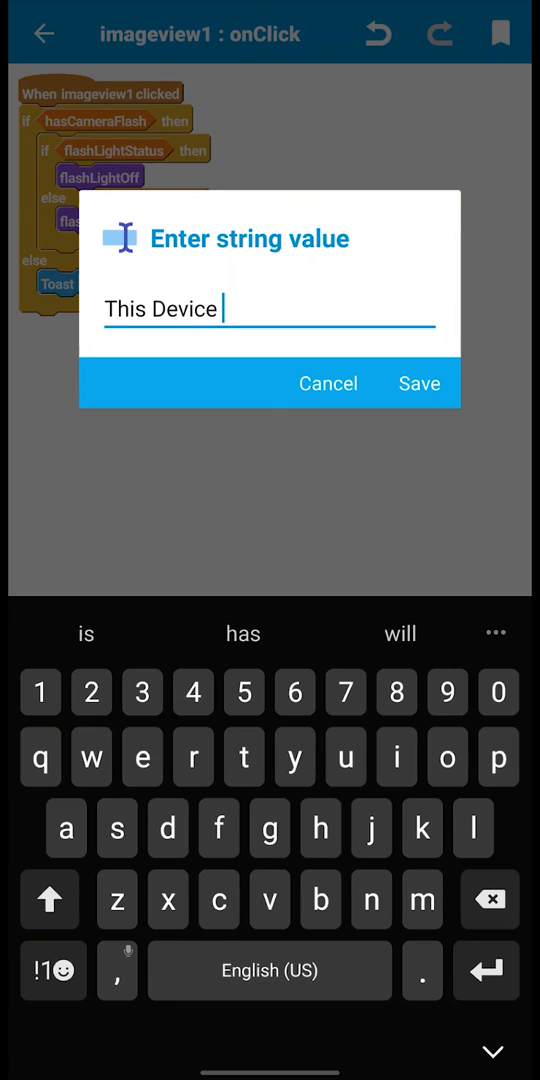
text(has no fla)
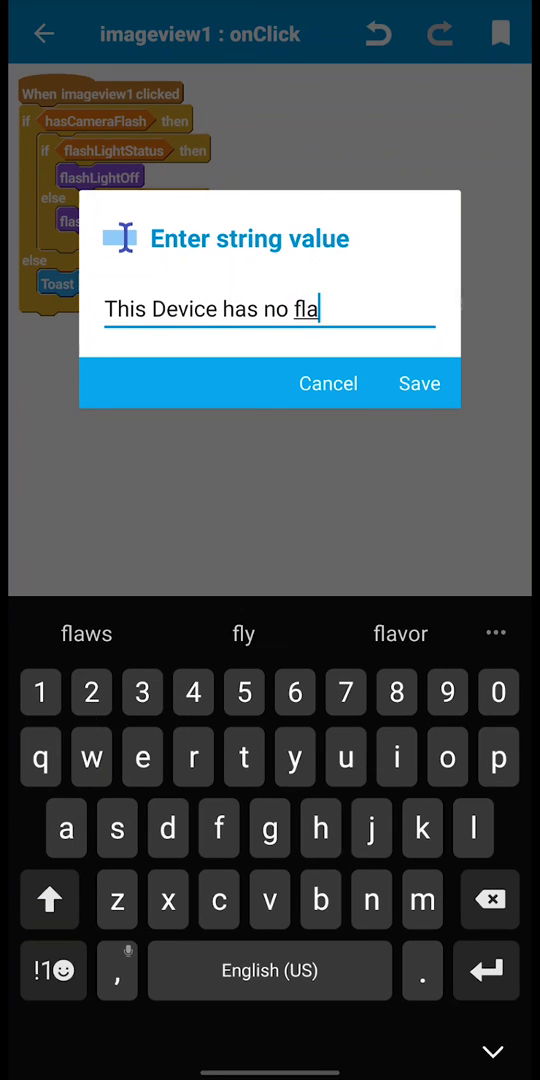
click(420, 384)
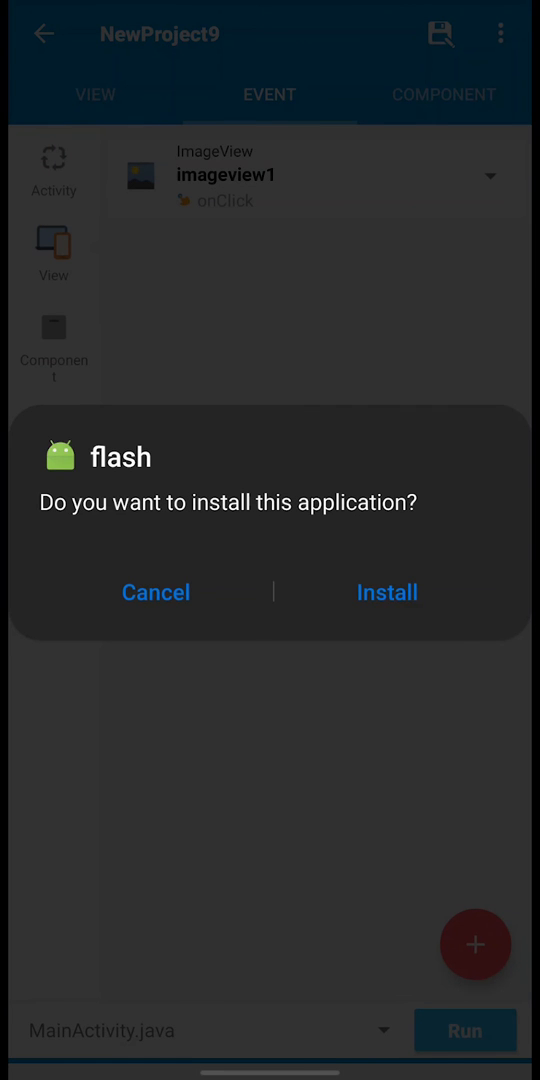
- Install the compiled flash app and launch it
click(386, 592)
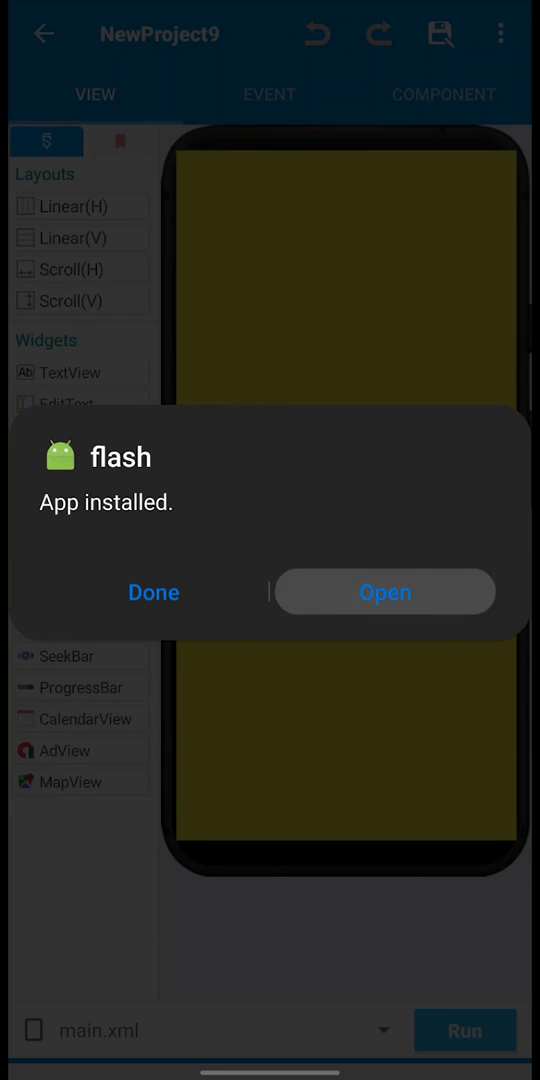
click(384, 592)
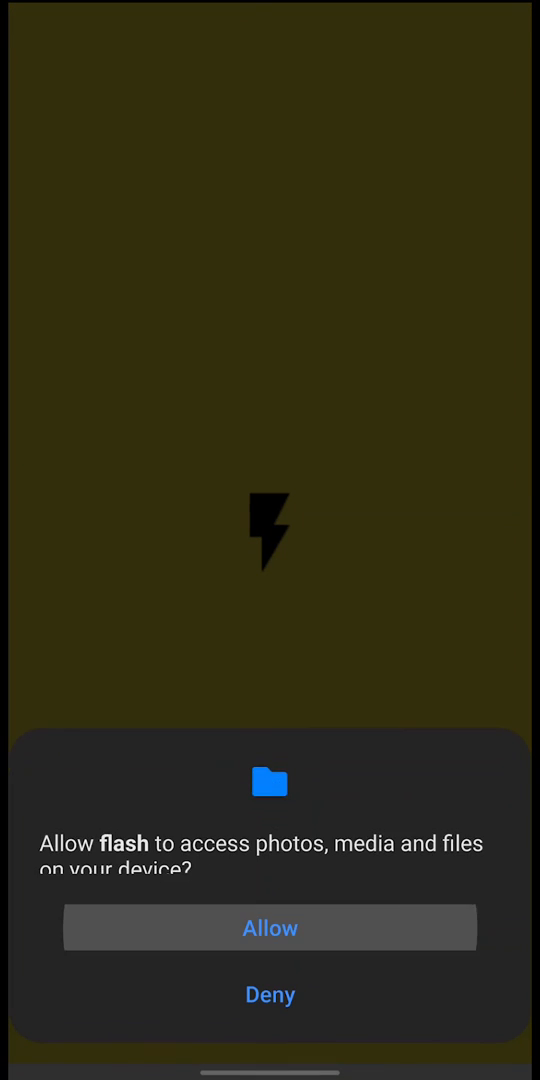
- Allow media file access, then toggle the torch from the flash image
click(270, 928)
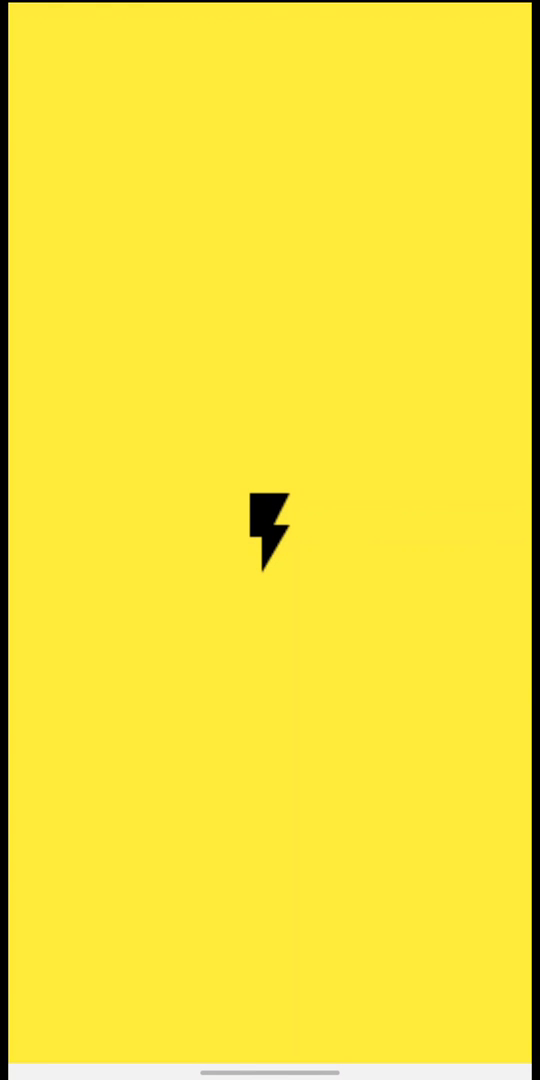
click(270, 536)
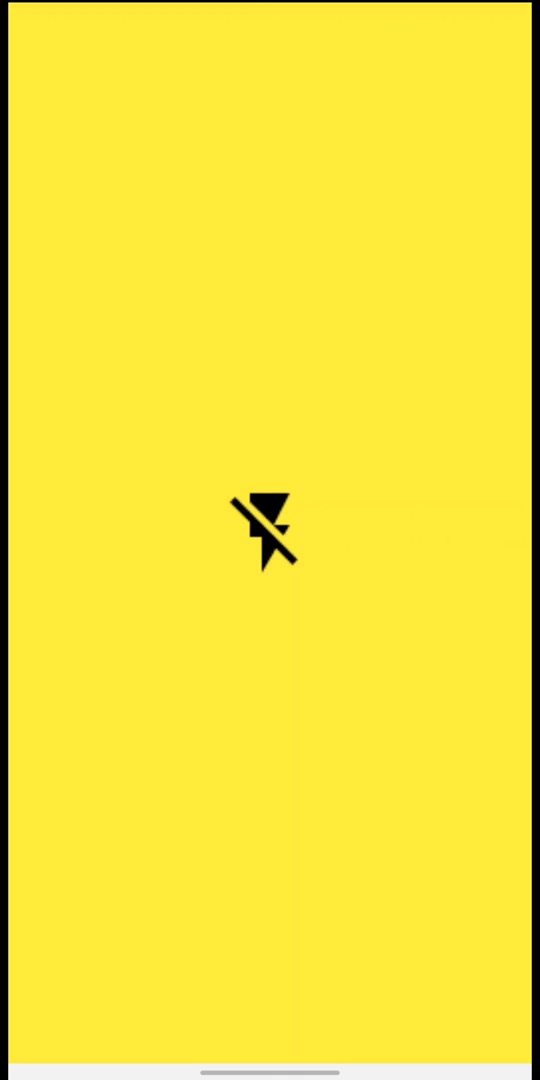